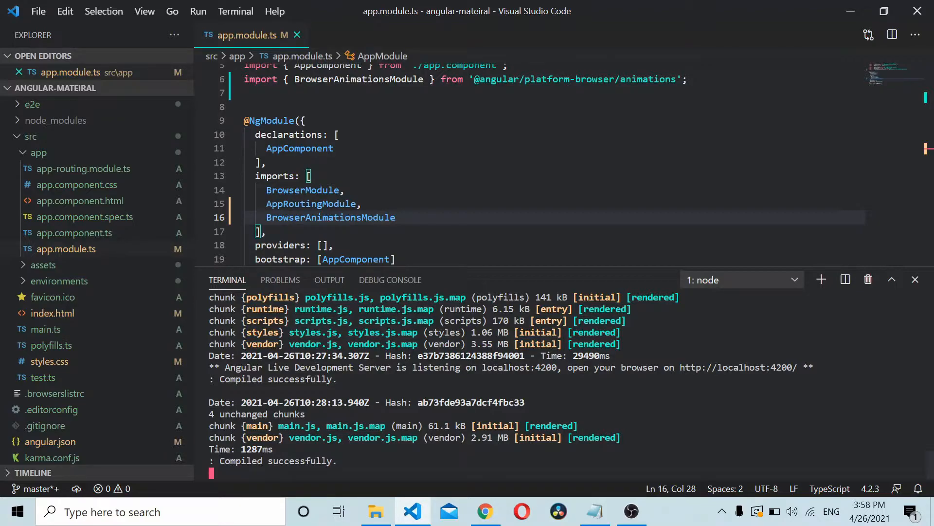
- Start an import of { MatDialogModule } at the top of app.module.ts
scroll(up, 3)
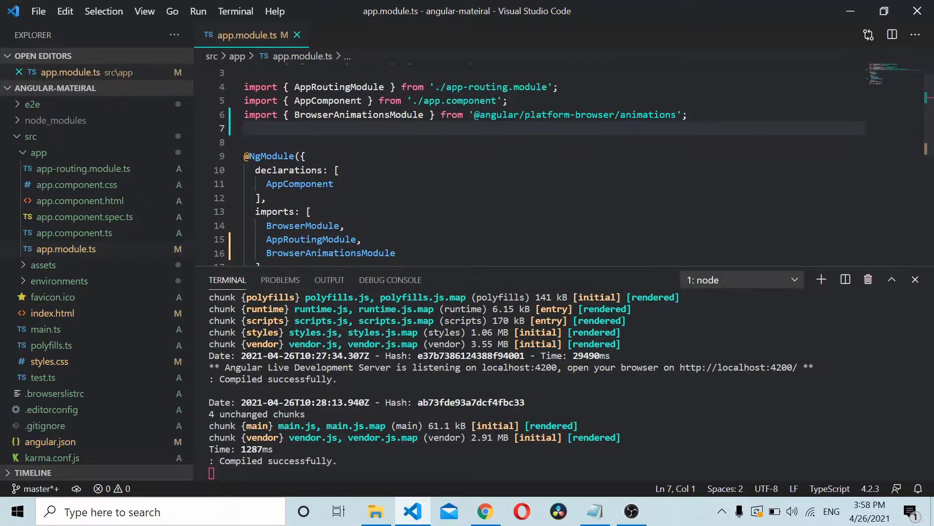
text(im)
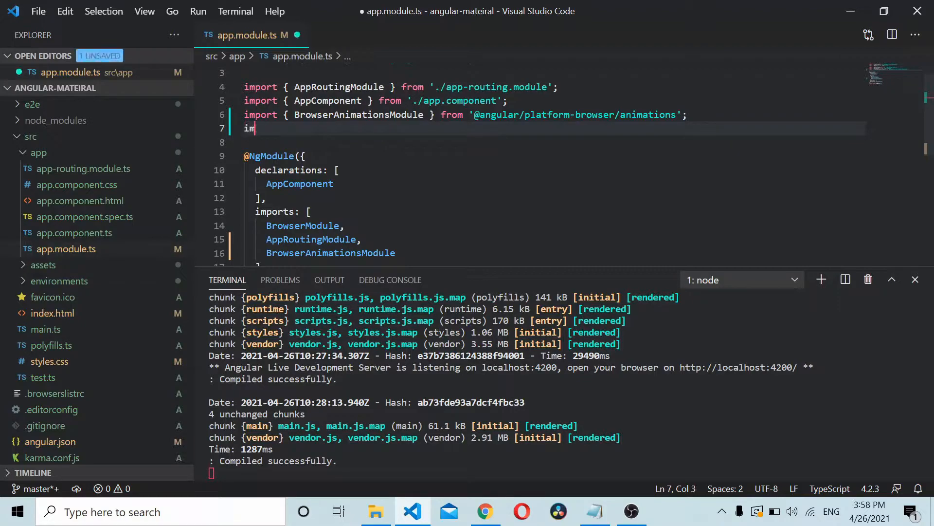
text(p)
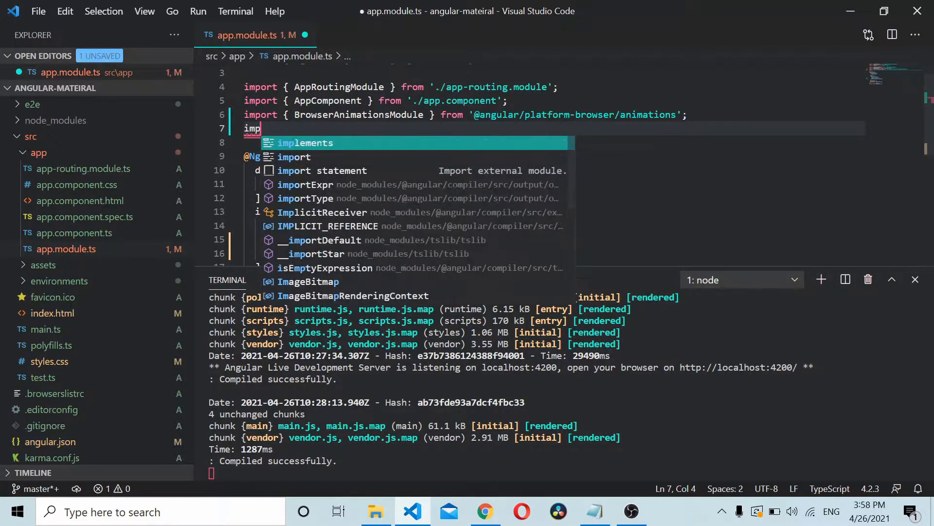
key(Backspace)
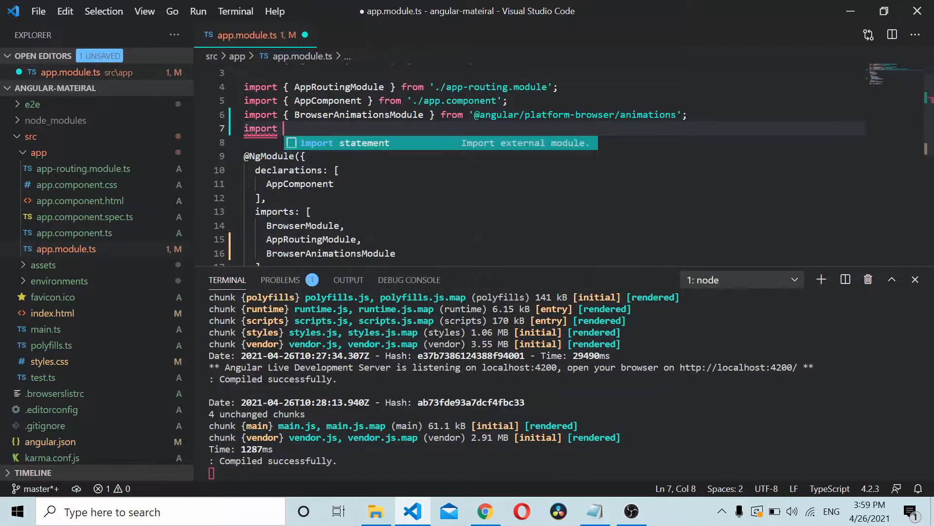
text({ })
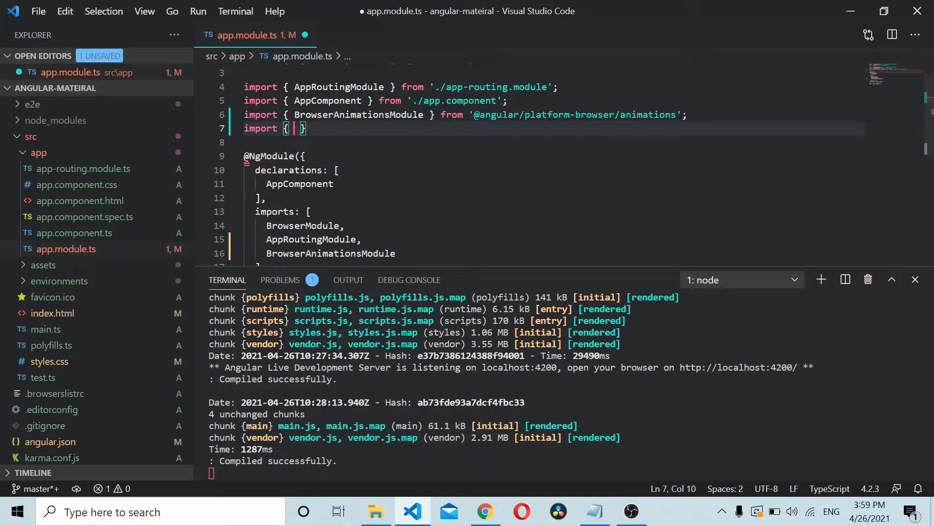
text(MatDialog)
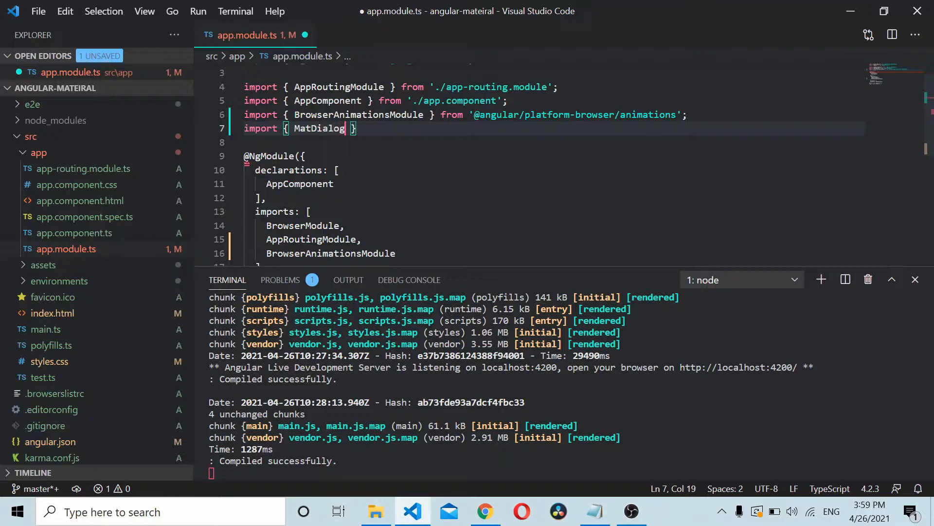
text(Module)
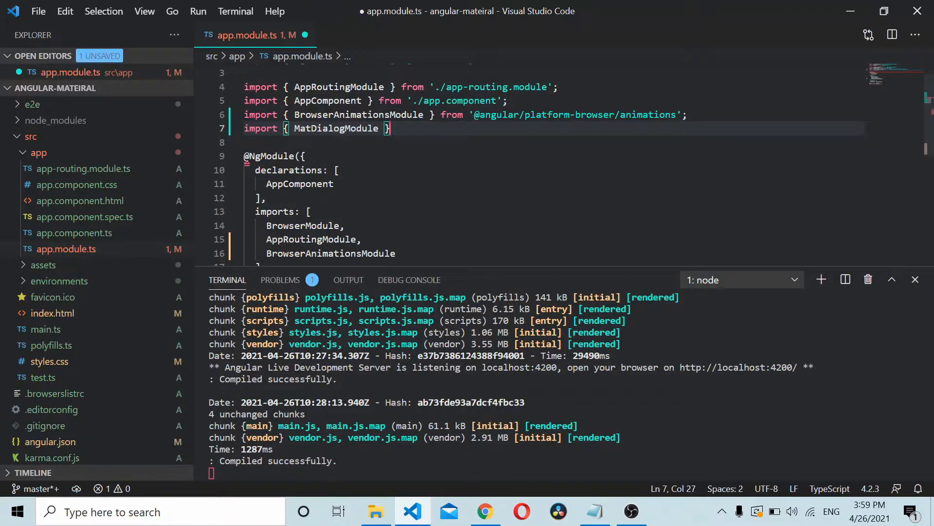
text(from ')
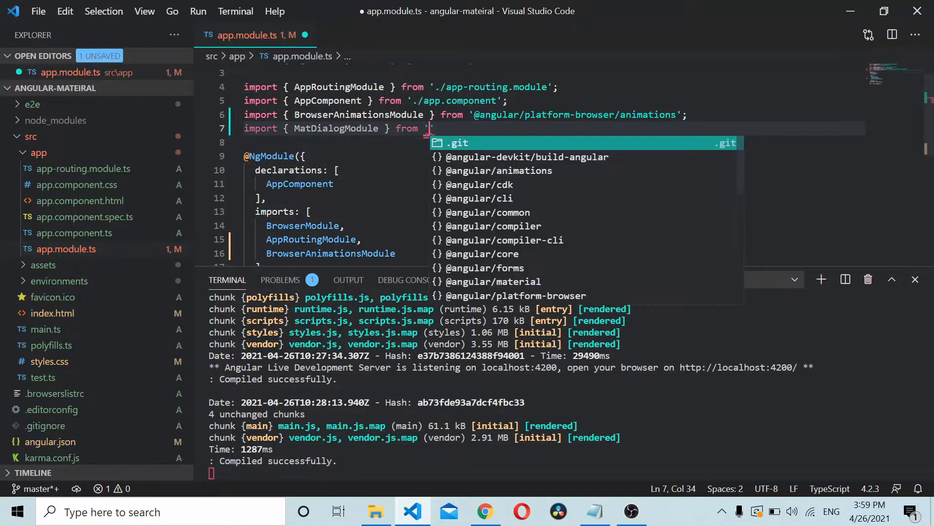
text(@angular/)
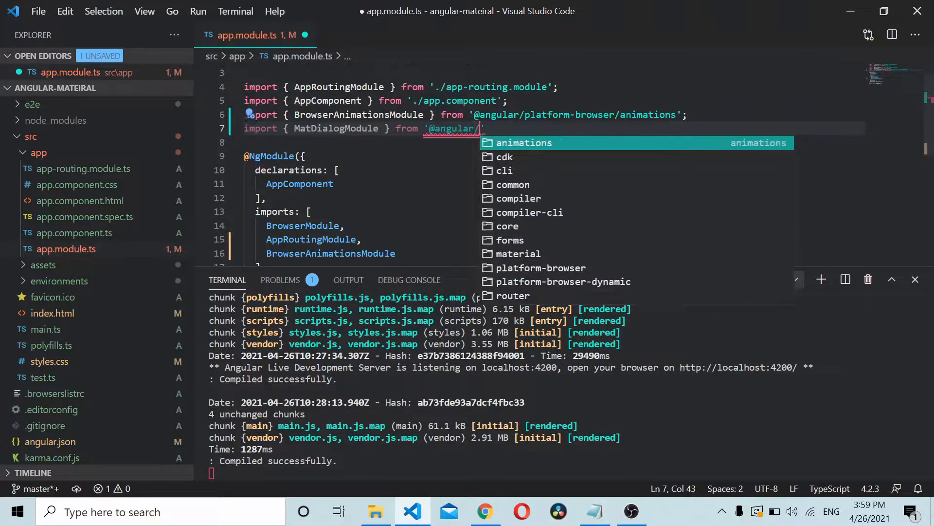
text(material/)
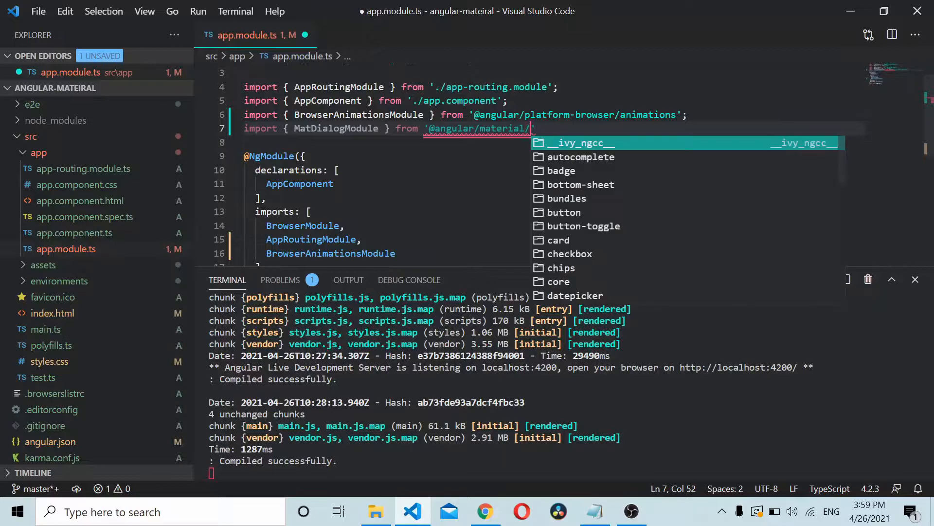
text(dialog)
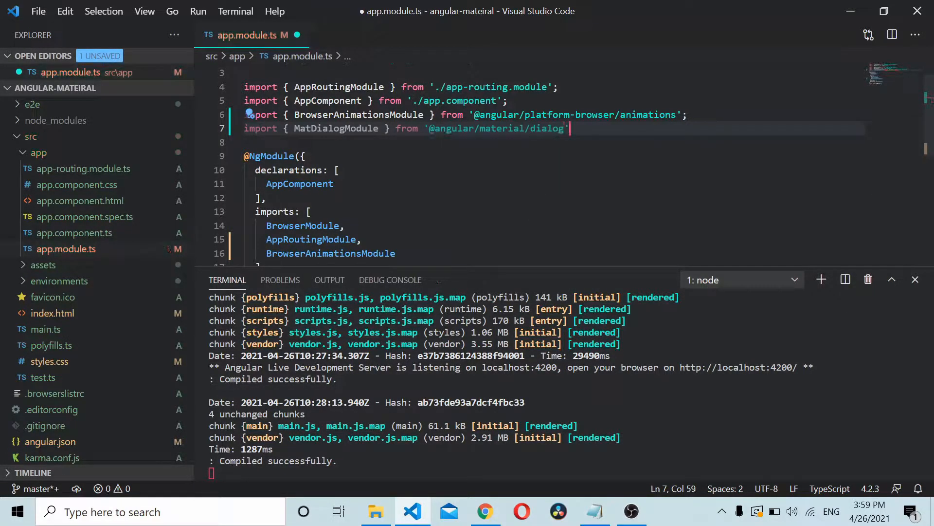
text(;)
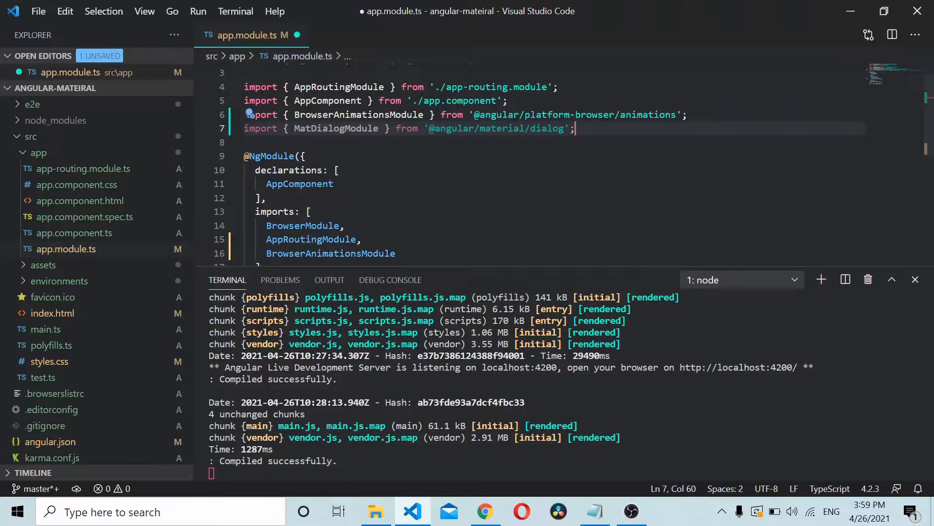
double_click(336, 94)
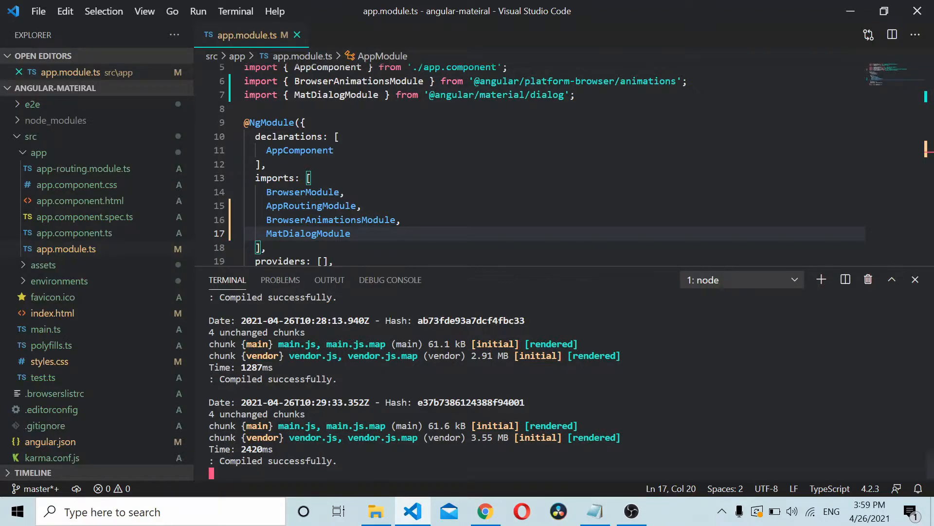
- Stop the dev server and generate the pop-up component with 'ng g component pop-up'
key(ctrl+c)
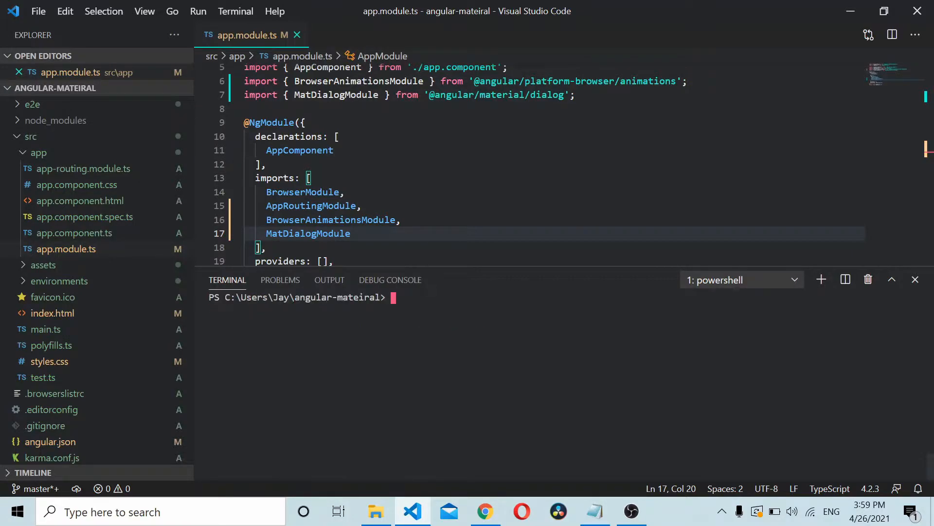
text(ng new)
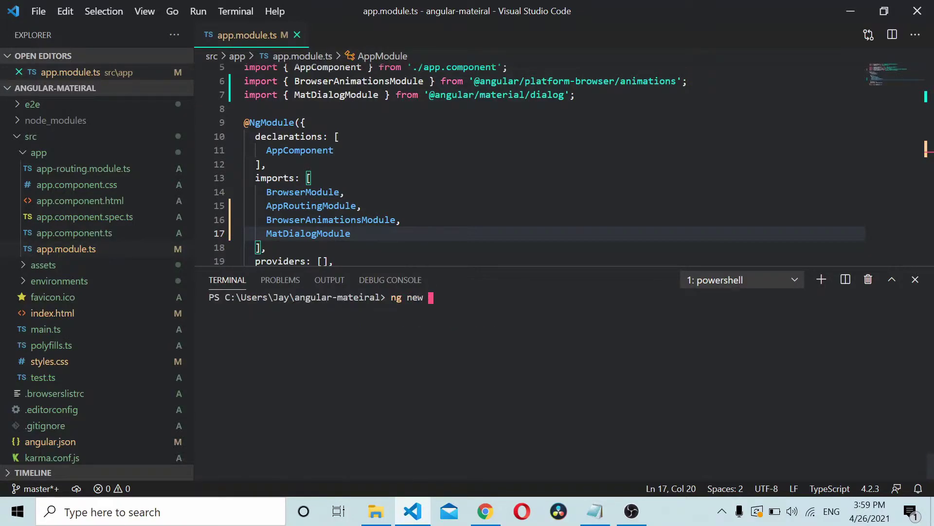
key(BackSpace)
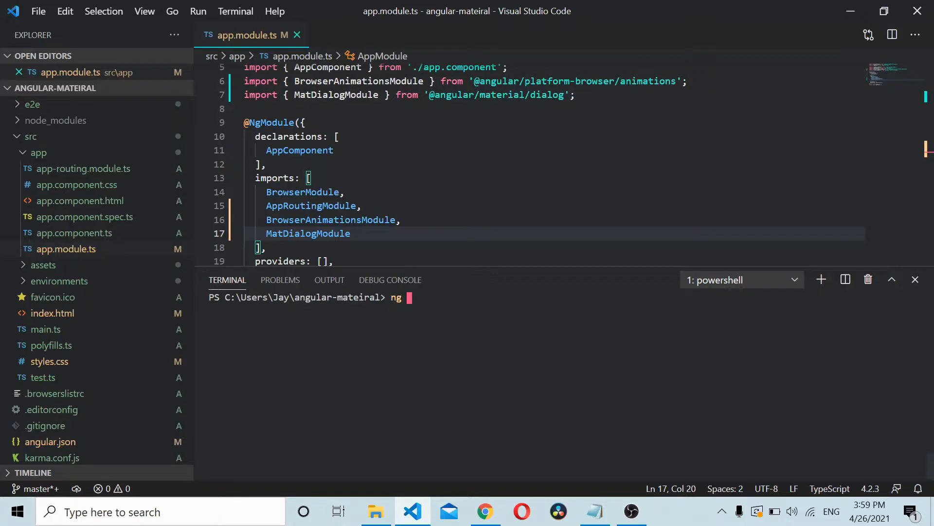
text(g component)
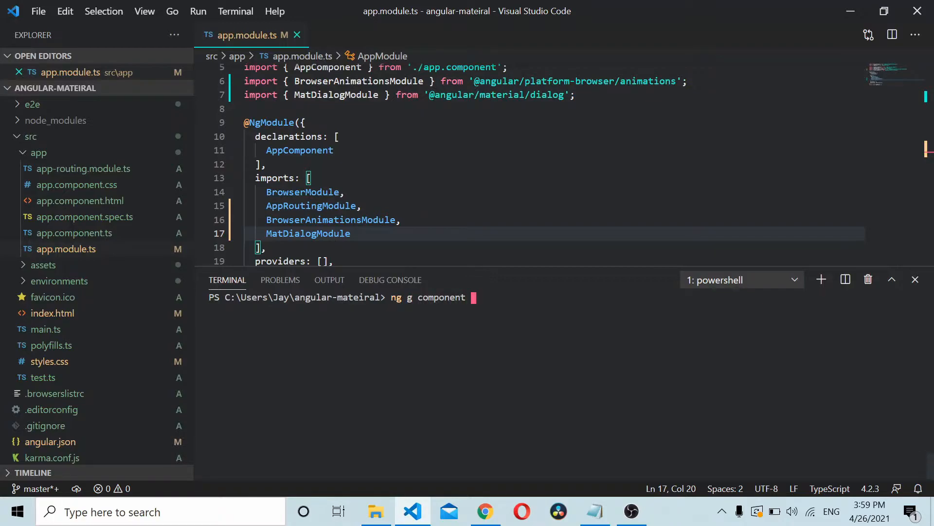
text(pop-up)
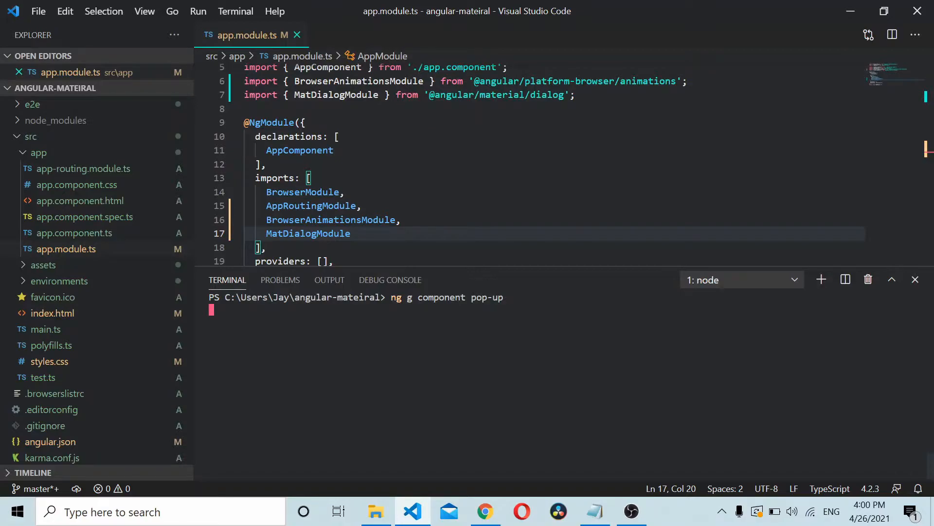
key(Return)
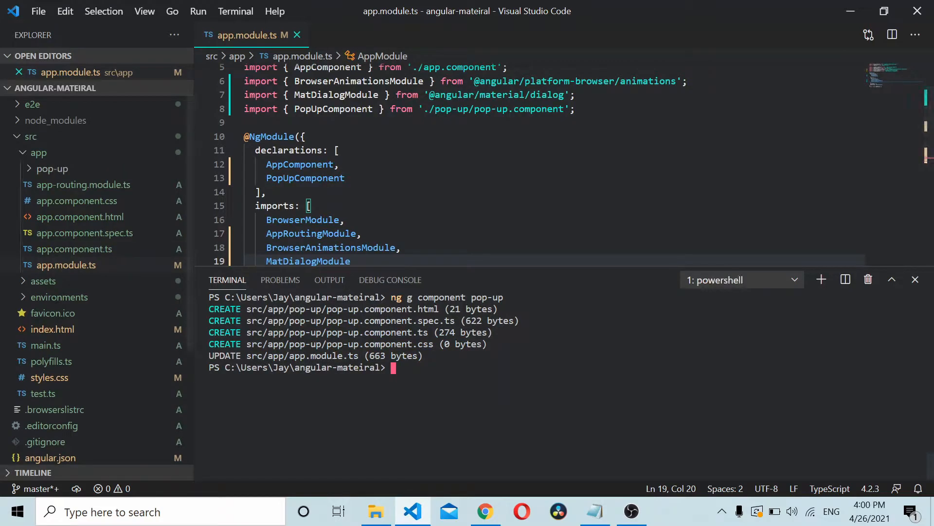
- Replace pop-up.component.html with a 'Welcome' h2 heading and a 'Press' button
click(52, 169)
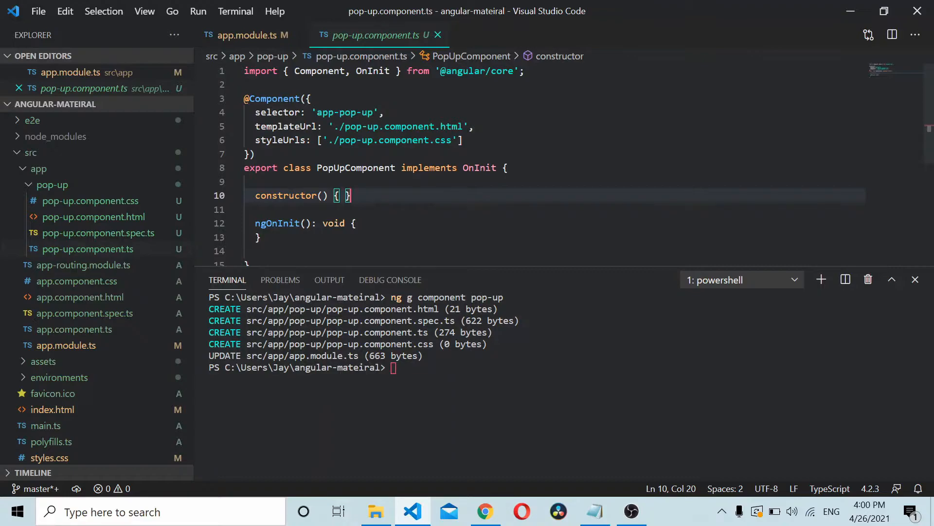
click(93, 216)
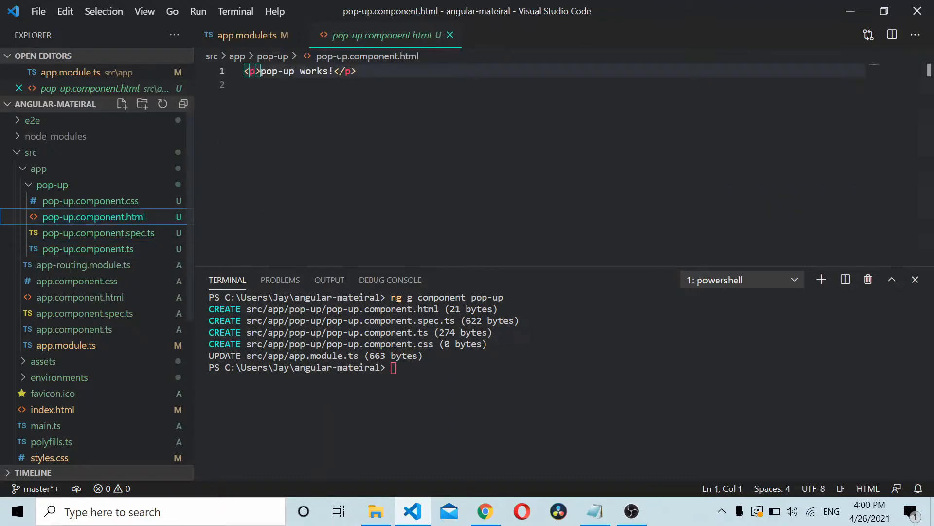
key(ctrl+a)
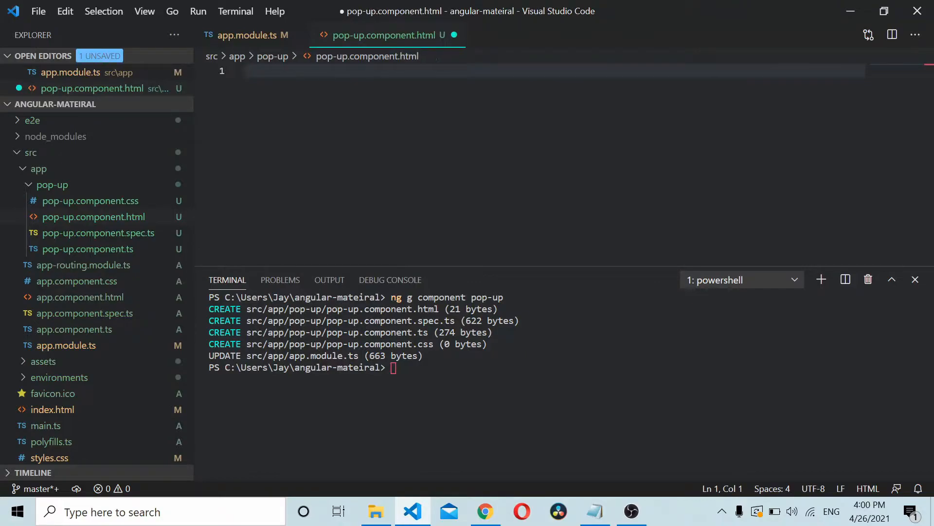
text(<h2> </h2>)
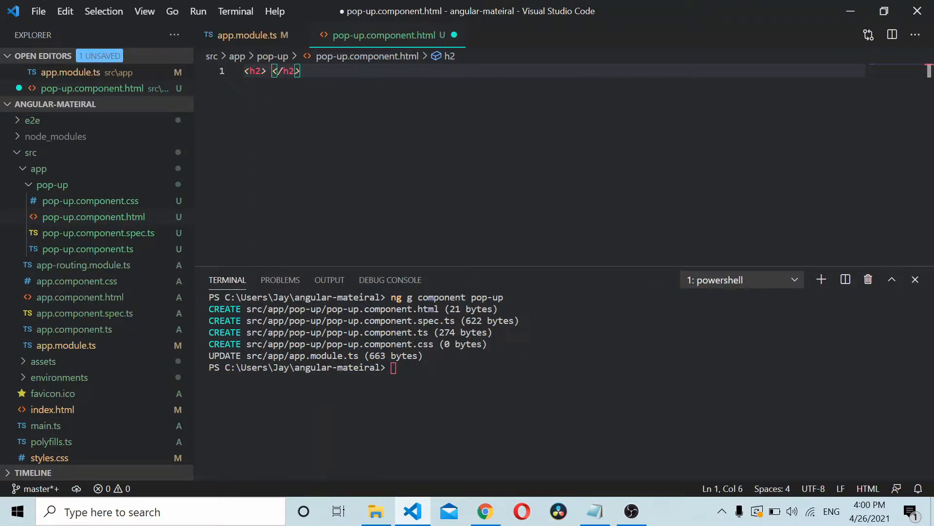
text(Welcome)
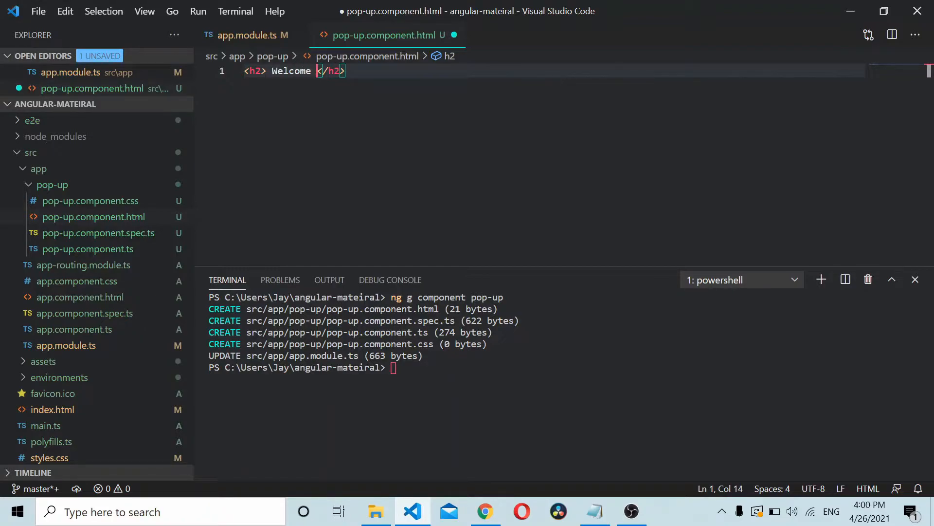
key(Enter)
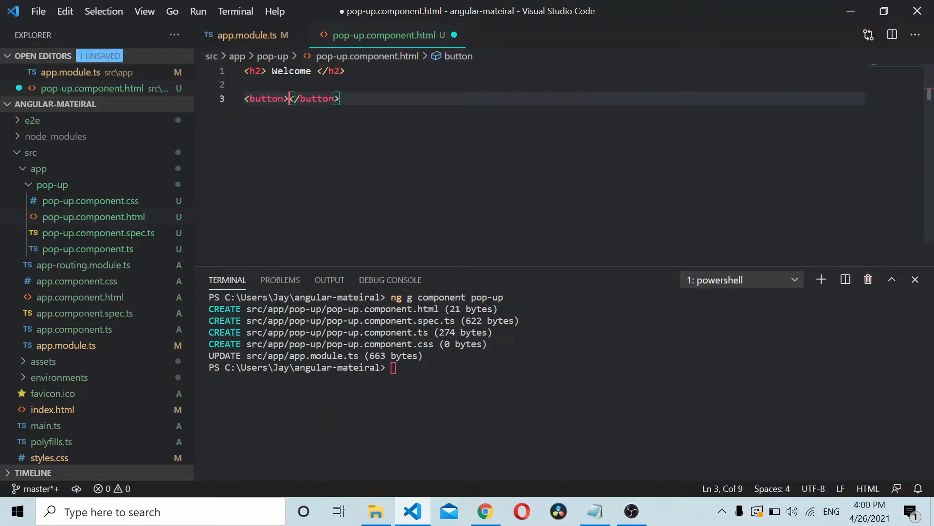
key(Enter)
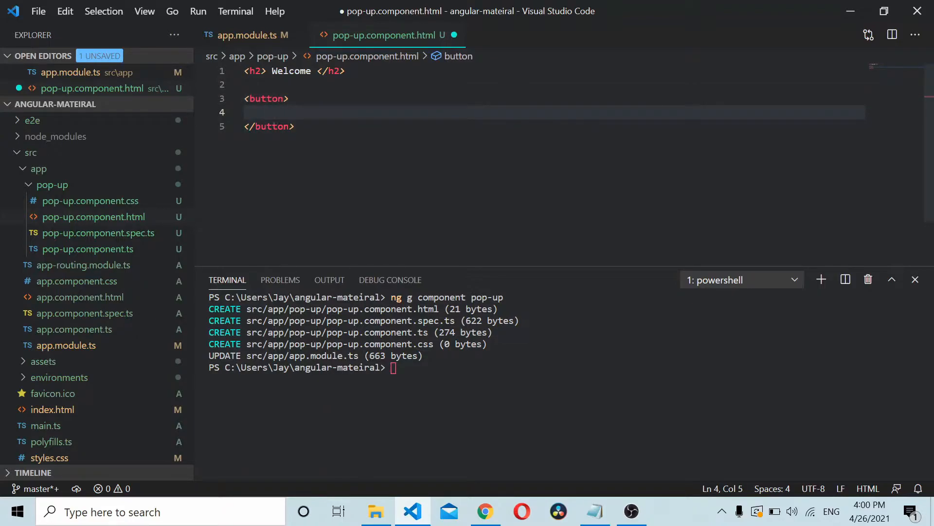
text(Press)
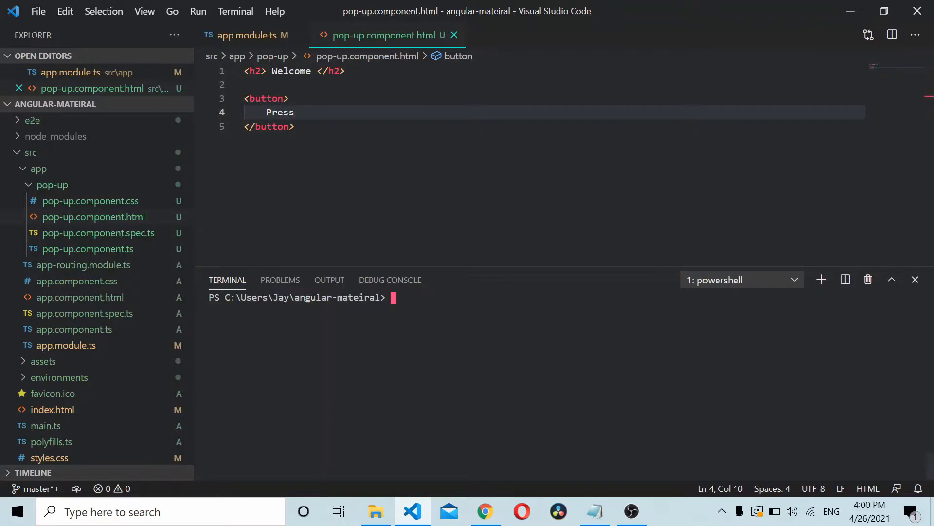
mouse_move(52, 185)
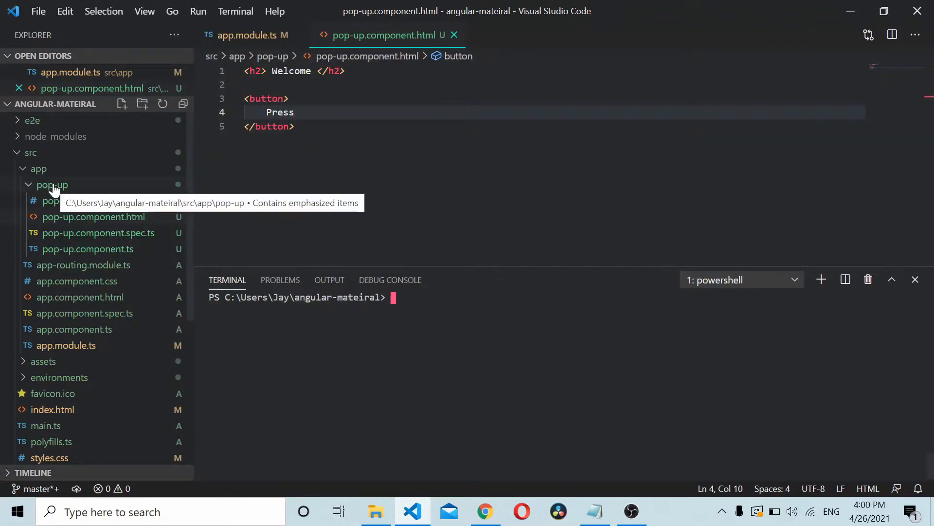
click(38, 168)
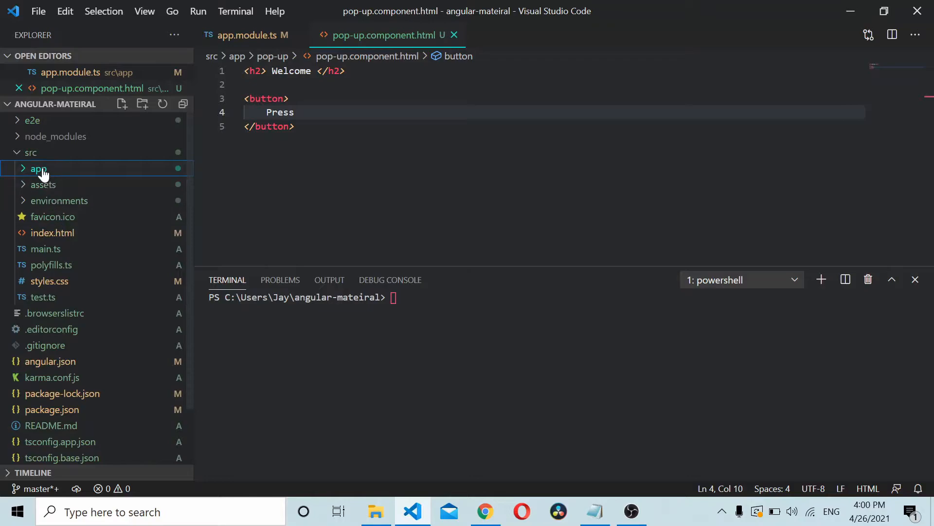
click(38, 168)
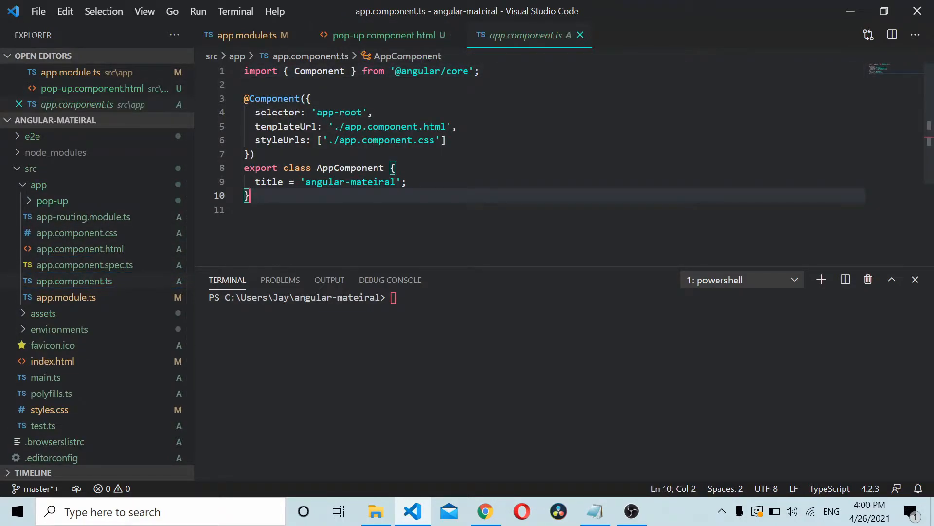
key(enter)
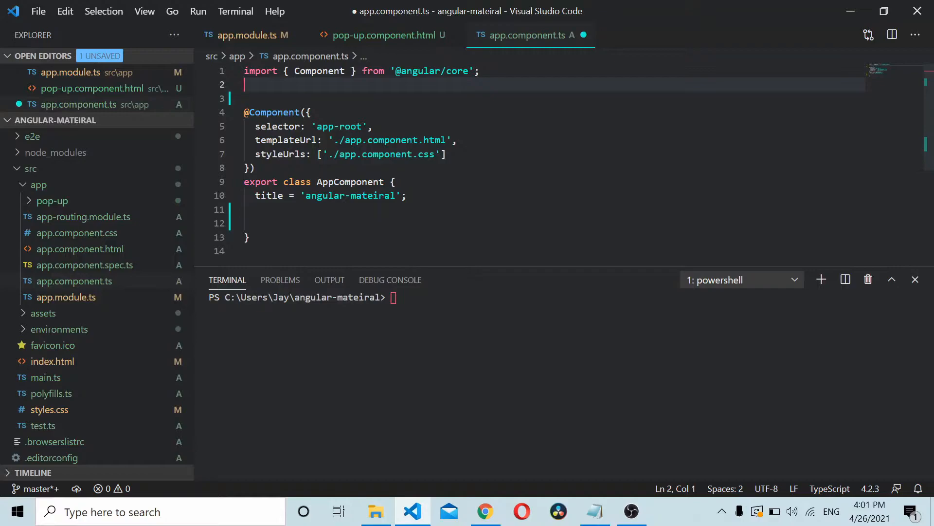
text(import {MatDialog} from '@angular/material/dialog';)
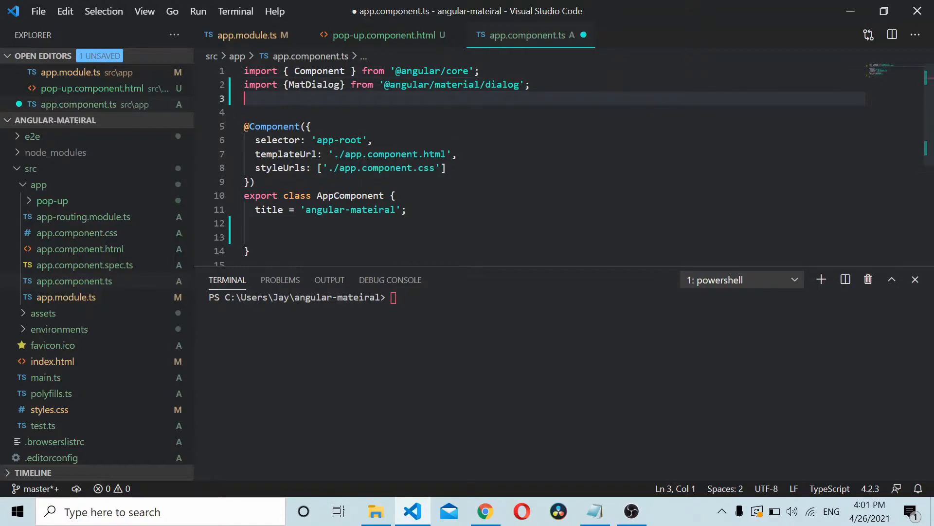
double_click(320, 84)
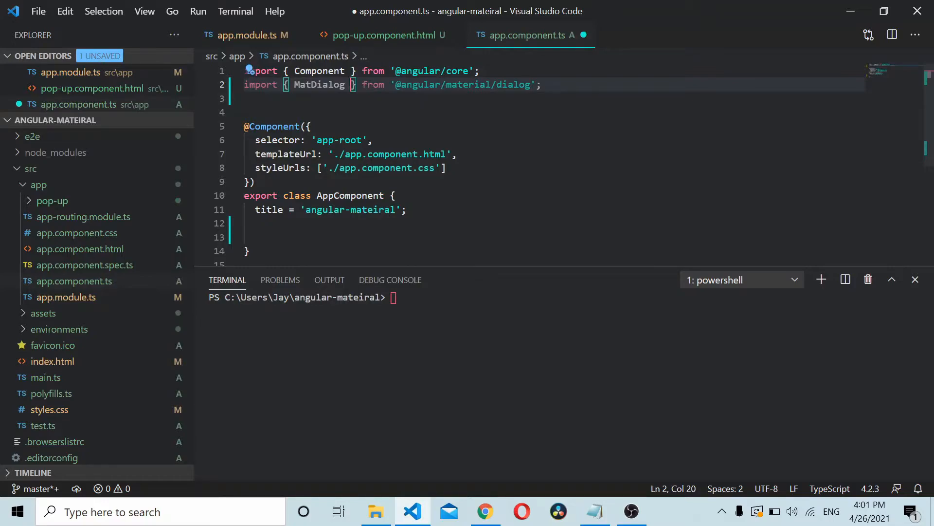
- Write constructor(private dialogRef: MatDialog){} in AppComponent
text(constructor)
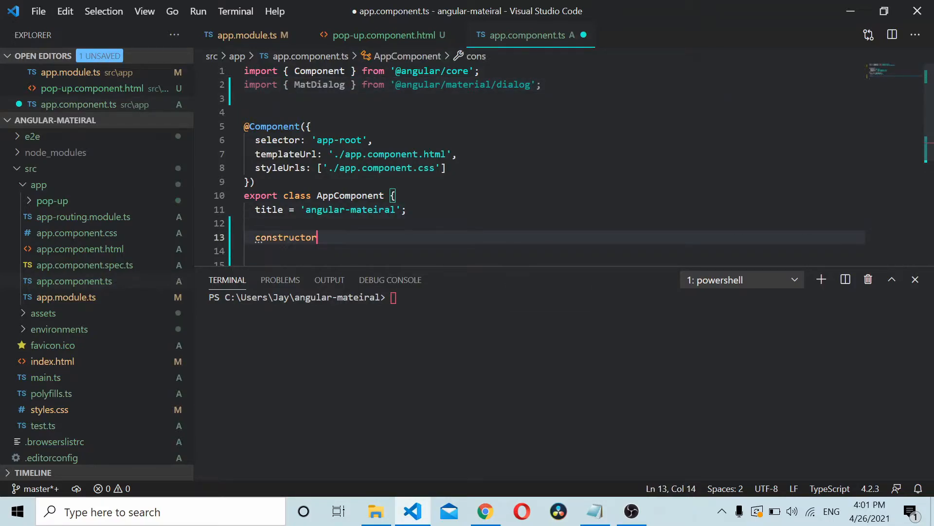
text((){)
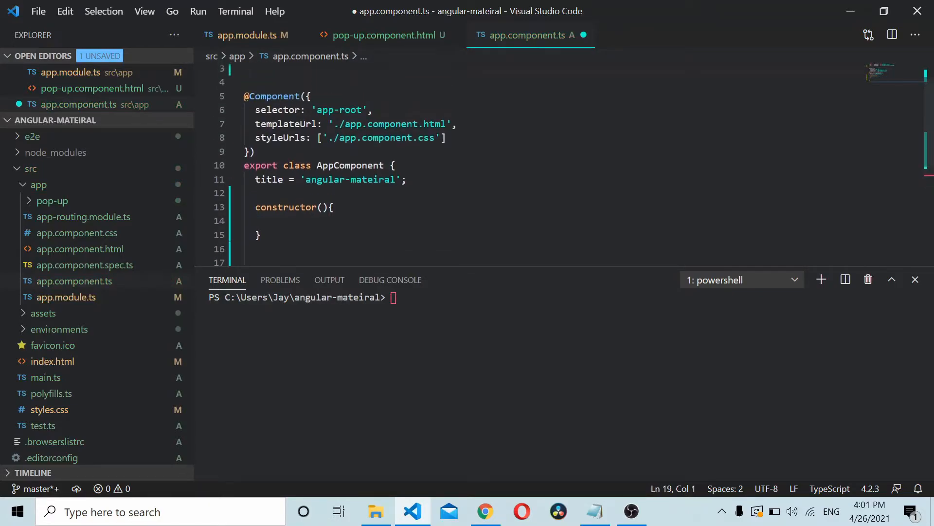
click(322, 207)
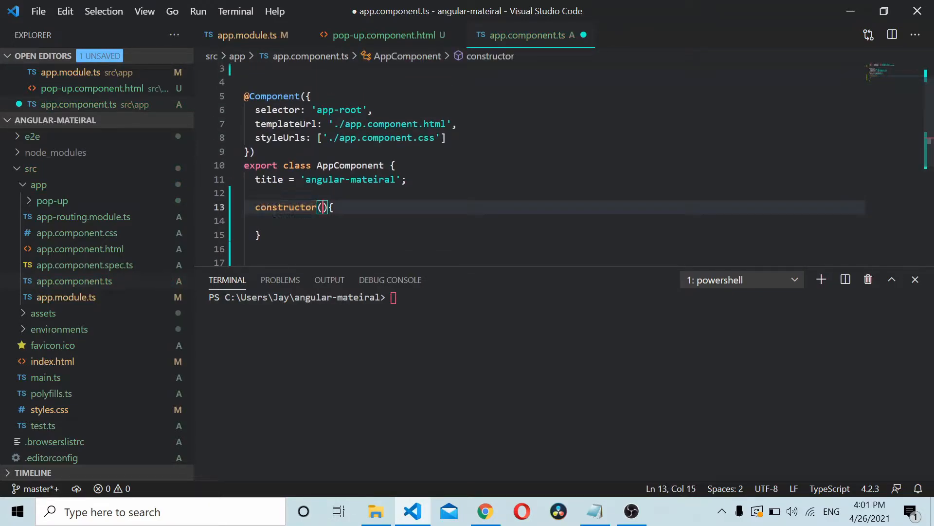
text(private)
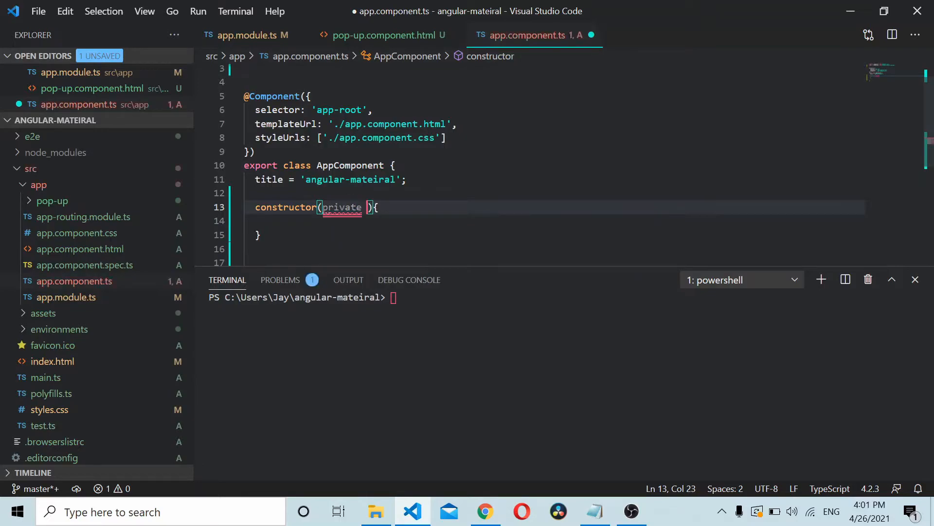
text(dialogRef : M)
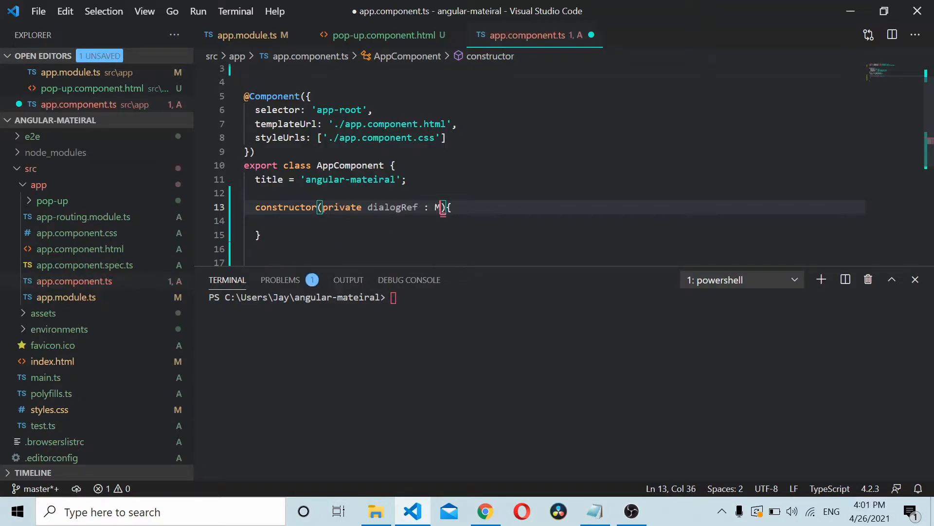
text(atDialog)
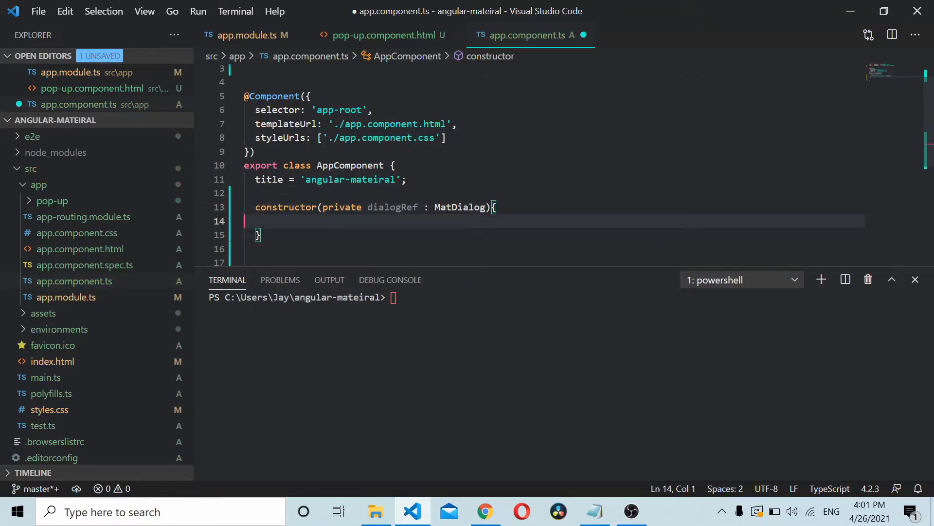
key(Down)
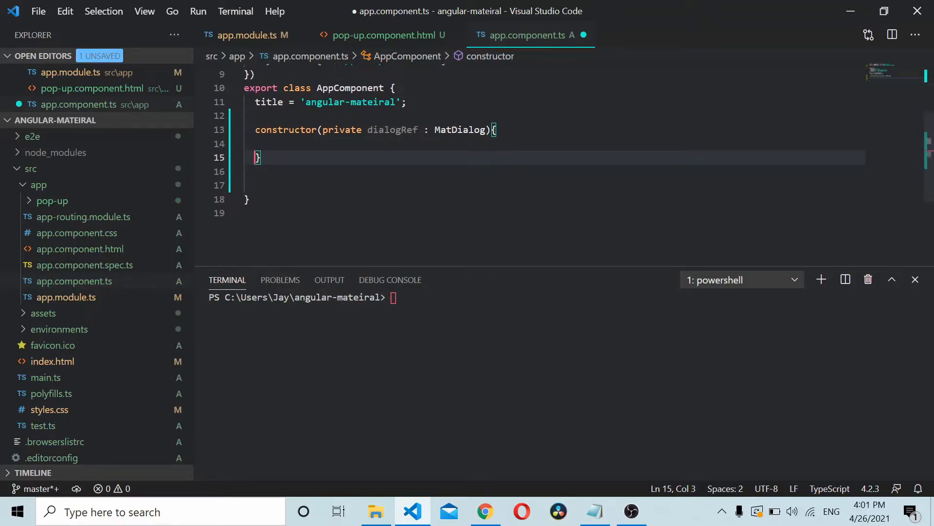
key(Backspace)
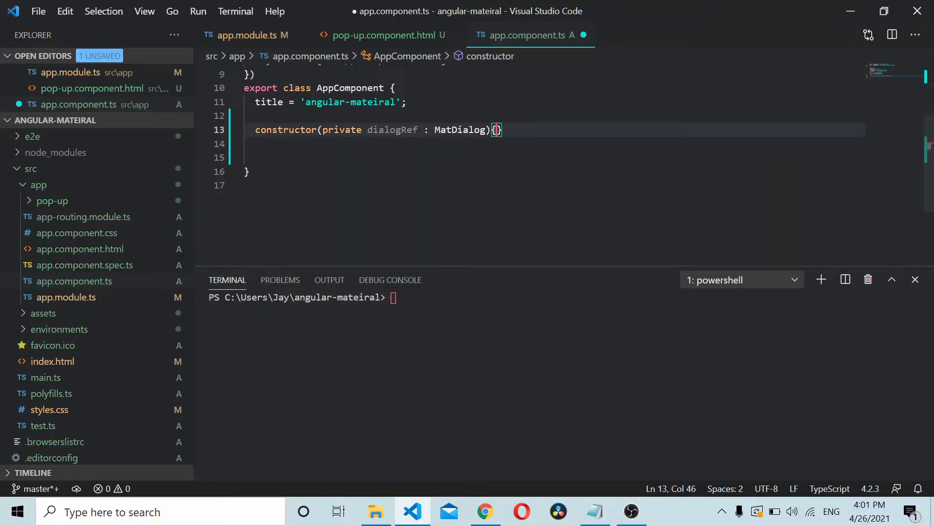
key(enter)
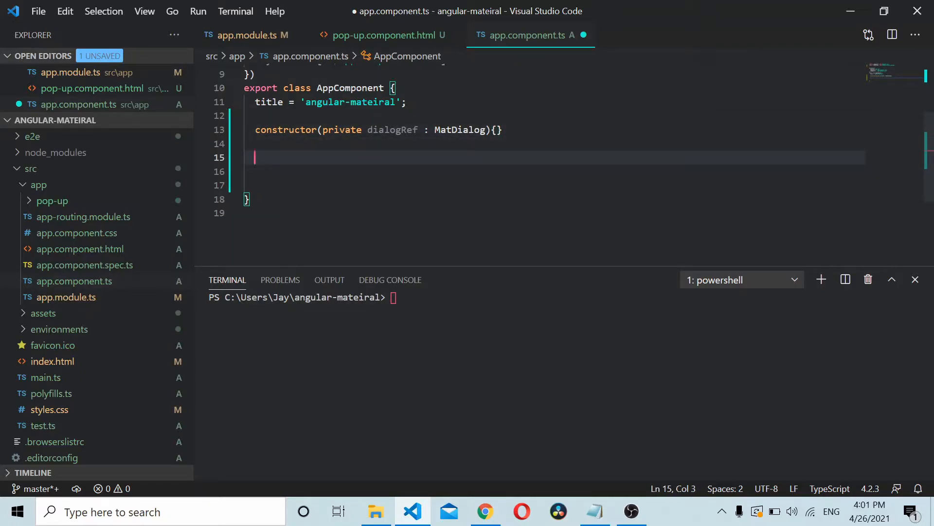
- Add openDialog() calling this.dialogRef.open(PopUpComponent) and save app.component.ts
text(open)
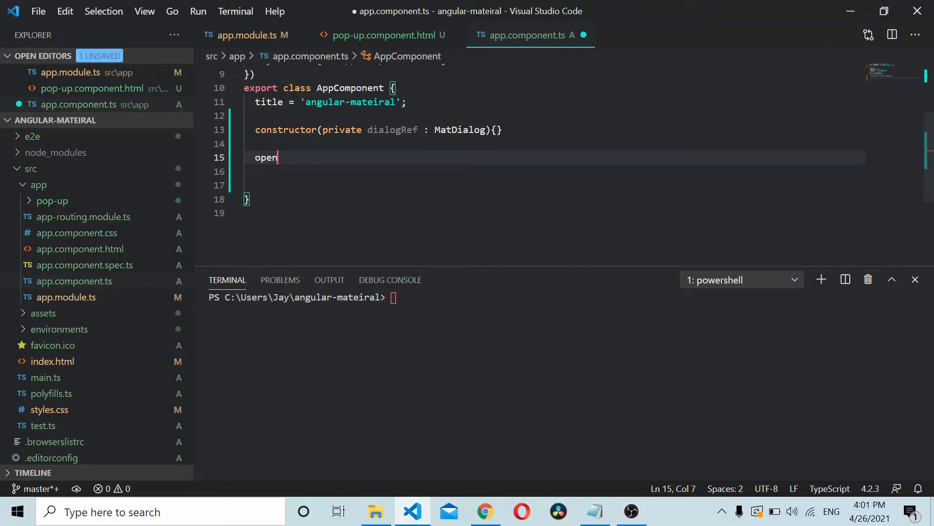
text(Dialo)
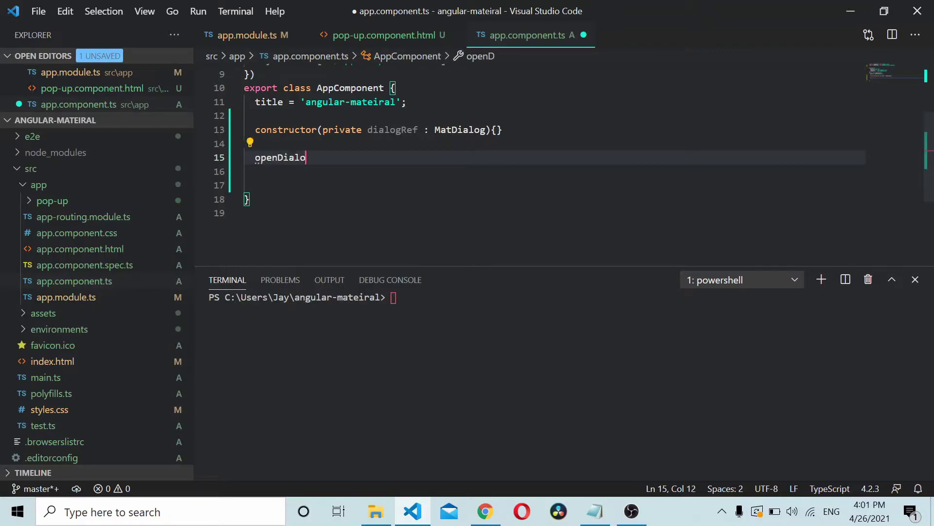
text(g())
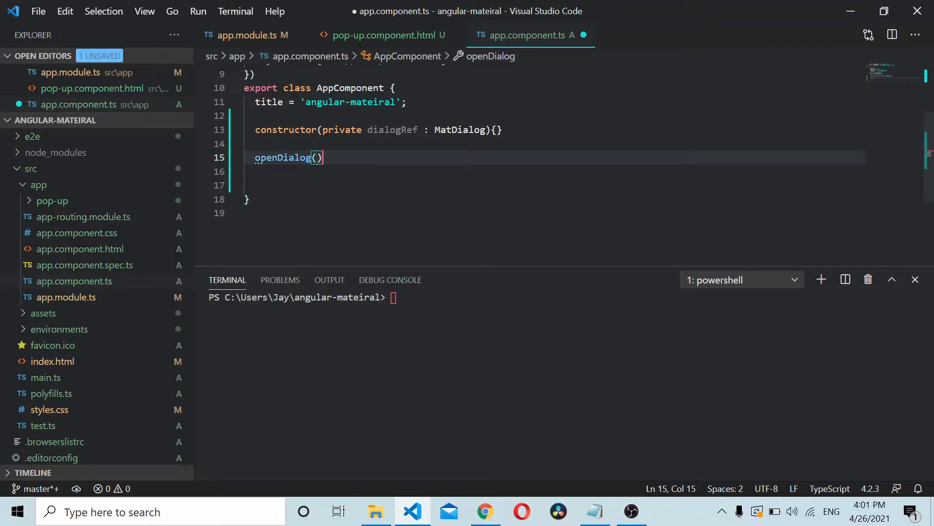
text({)
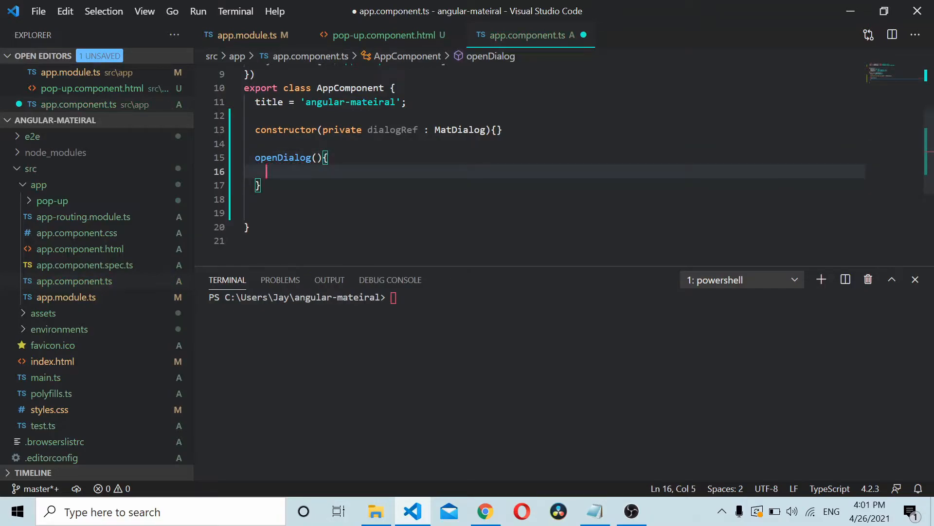
text(this.d)
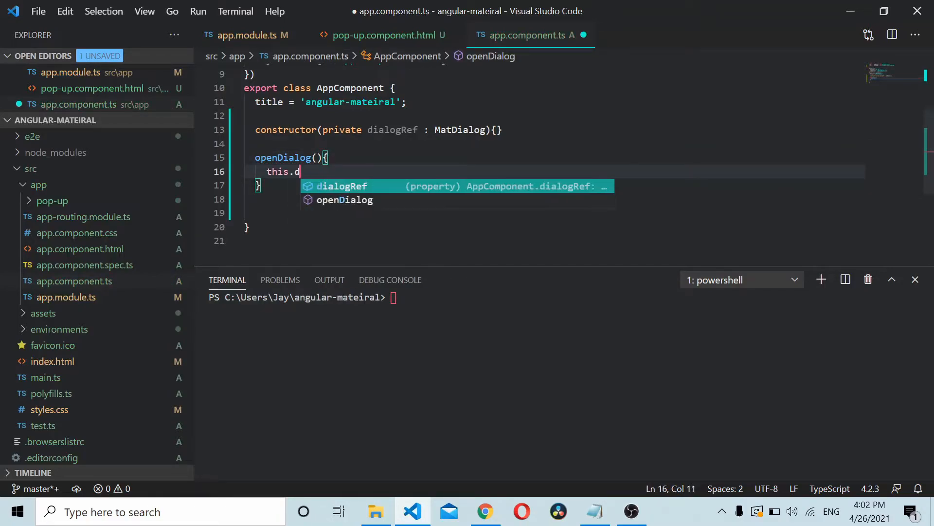
text(ialogRef.open()
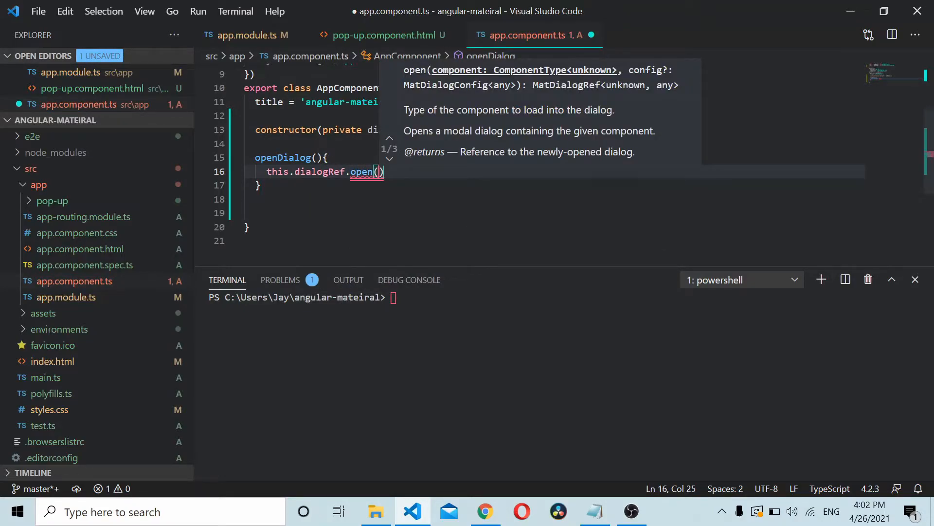
text(PopUpComponent)
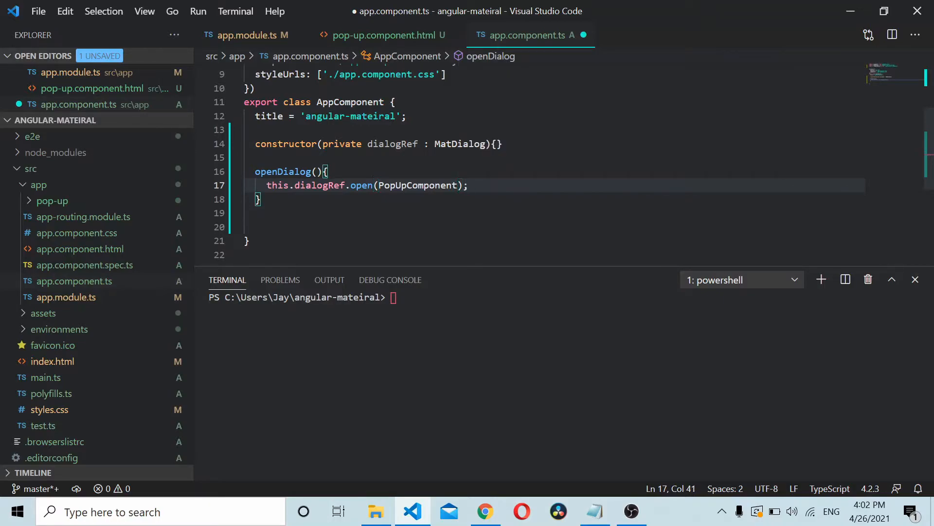
scroll(up, 3)
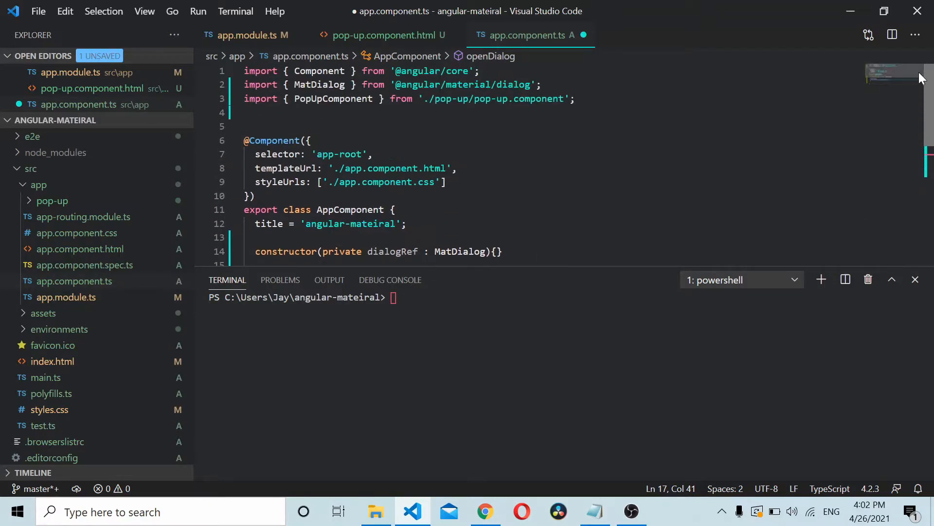
scroll(down, 3)
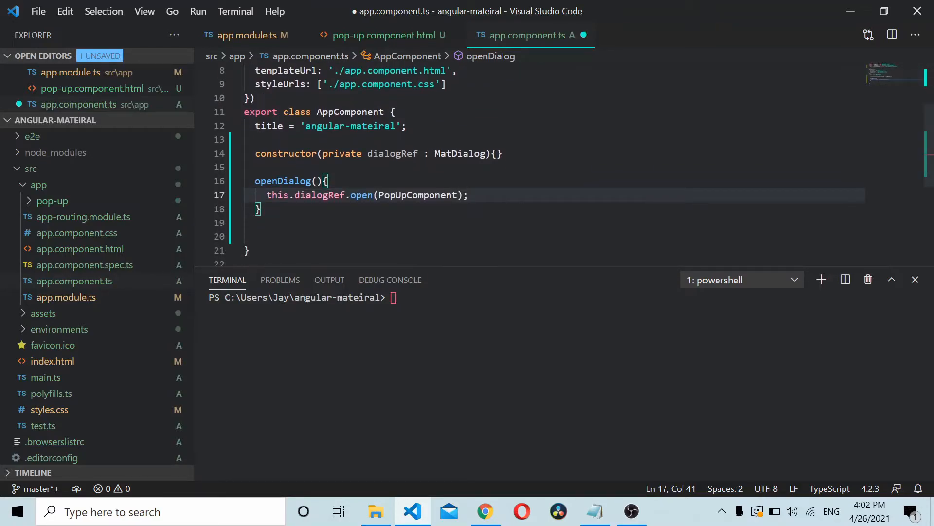
key(ctrl+s)
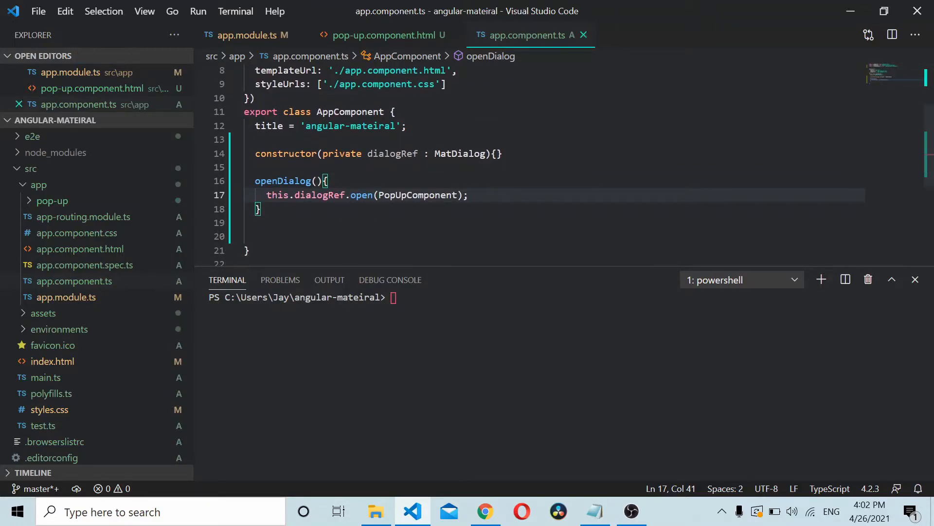
double_click(283, 180)
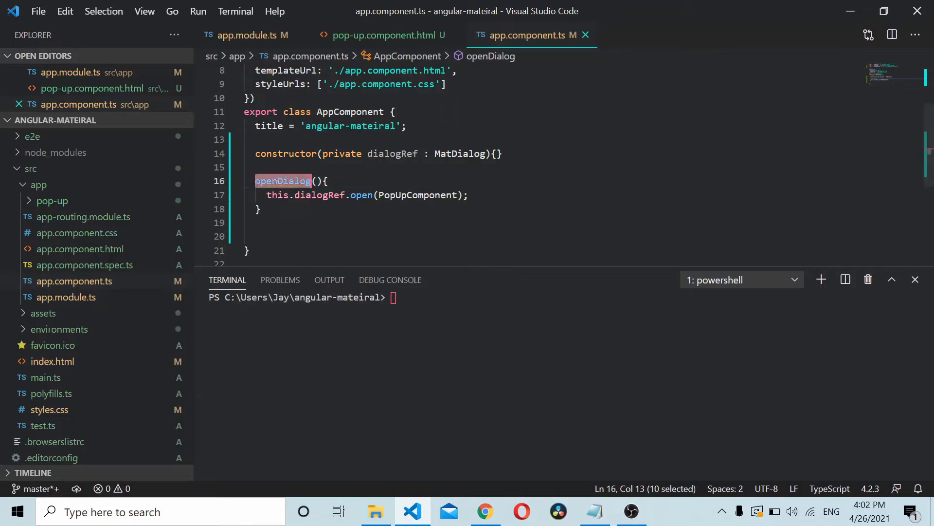
mouse_move(71, 260)
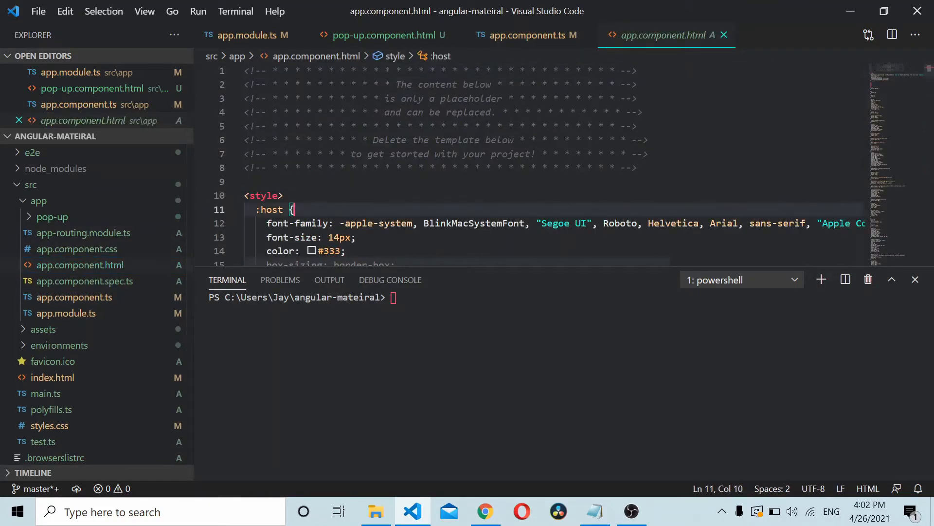
- Make app.component.html a 'Click to open pop up' button calling openDialog(), save, and start typing npm start
text(<button>)
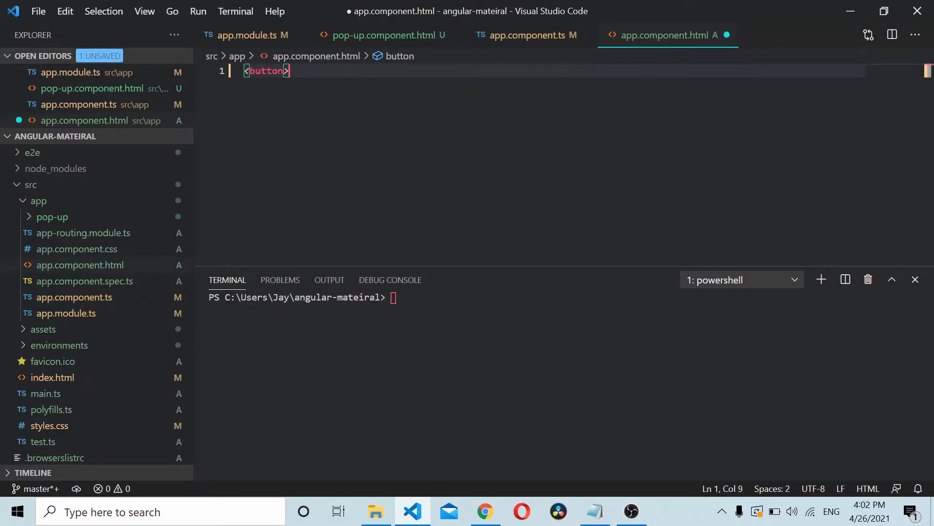
key(Enter)
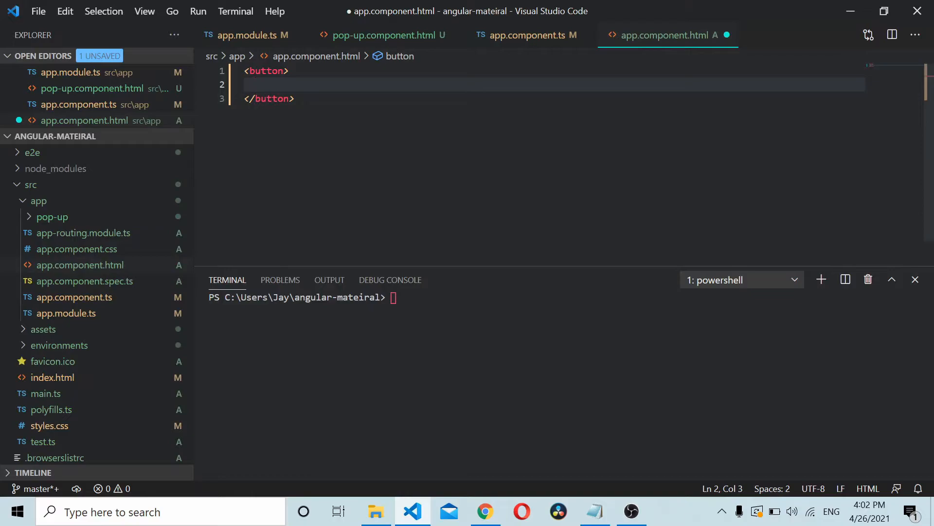
text(Click to o)
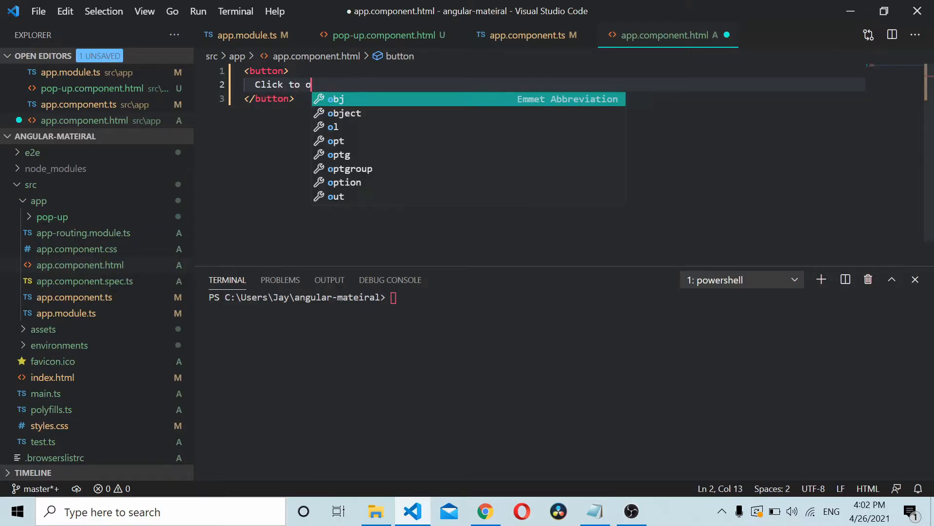
text(pen popup)
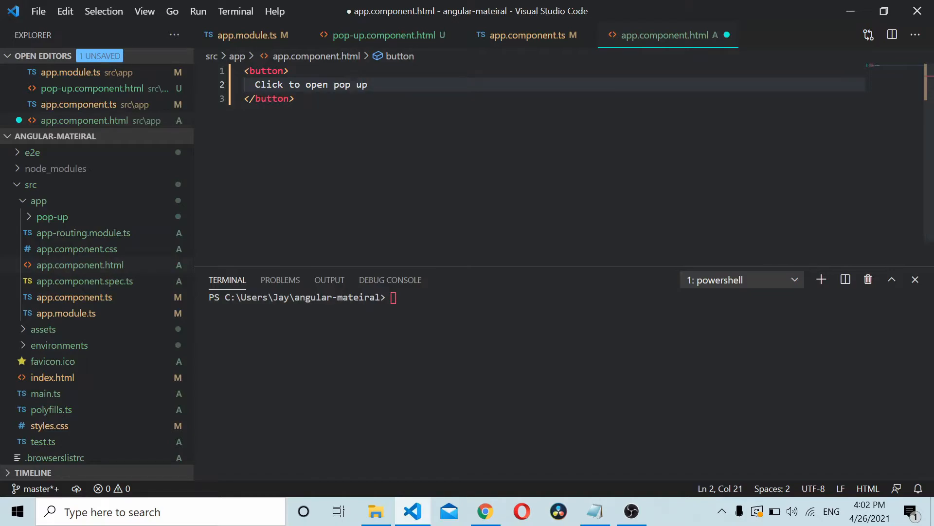
text((click)=")
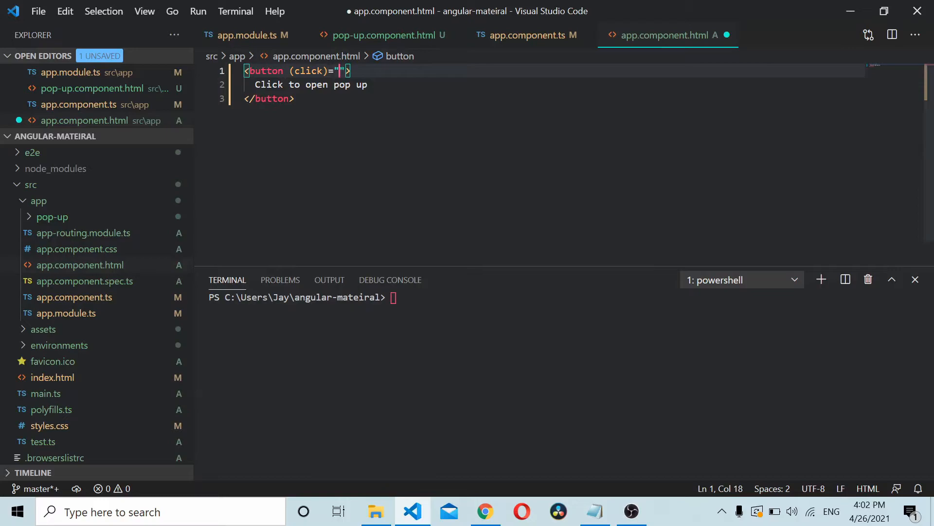
text(openDialog())
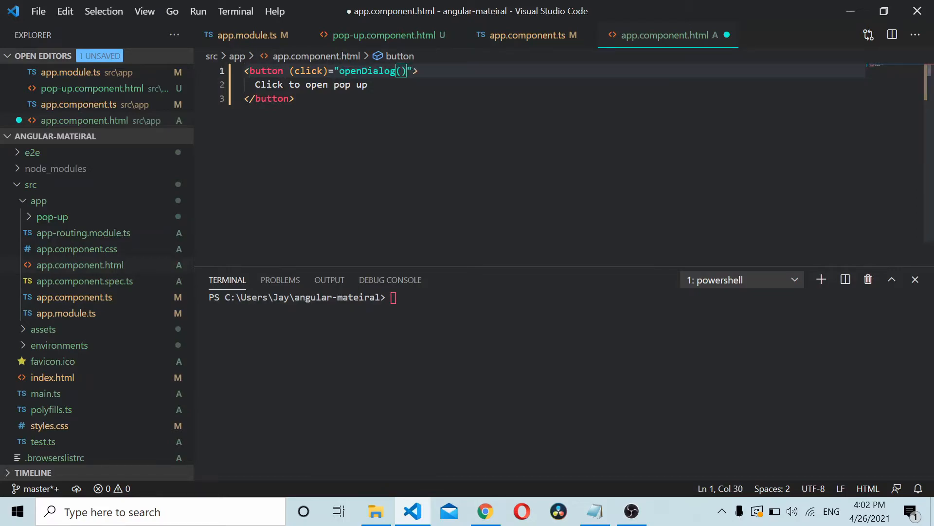
key(ctrl+s)
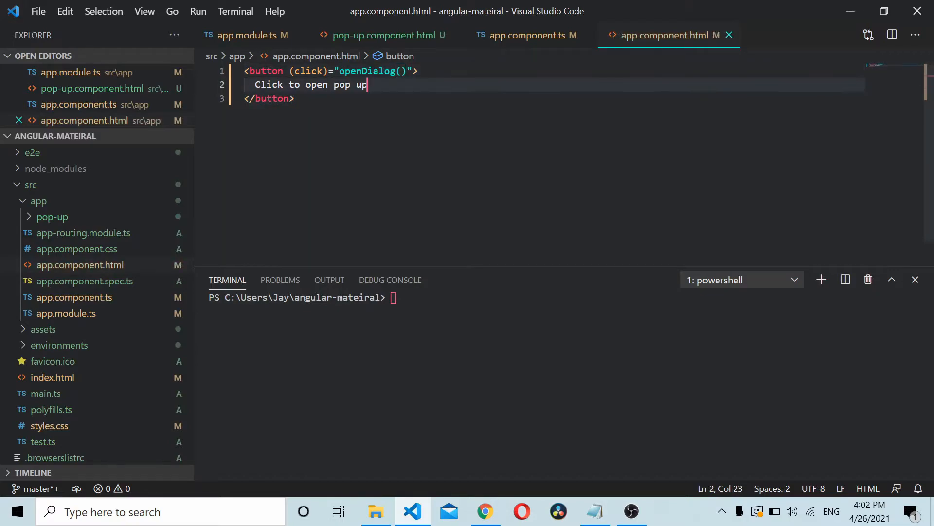
click(402, 71)
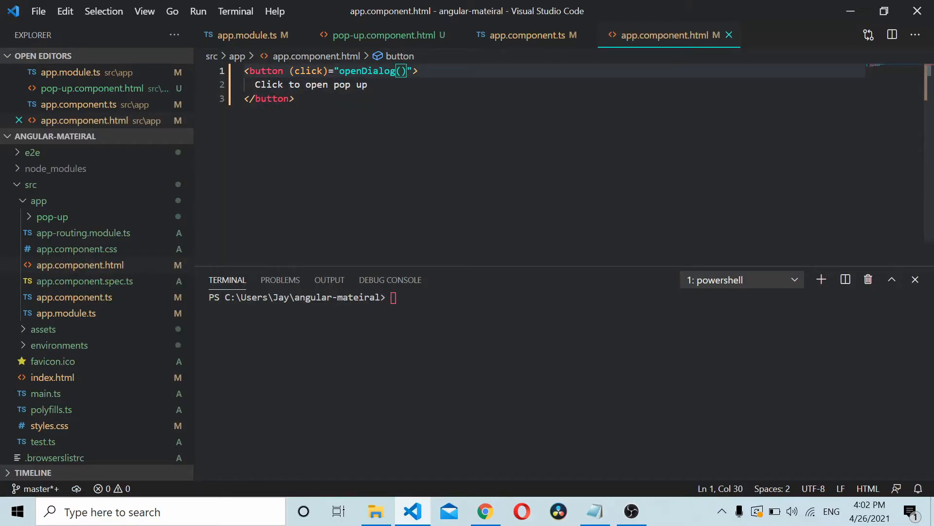
text(npm start)
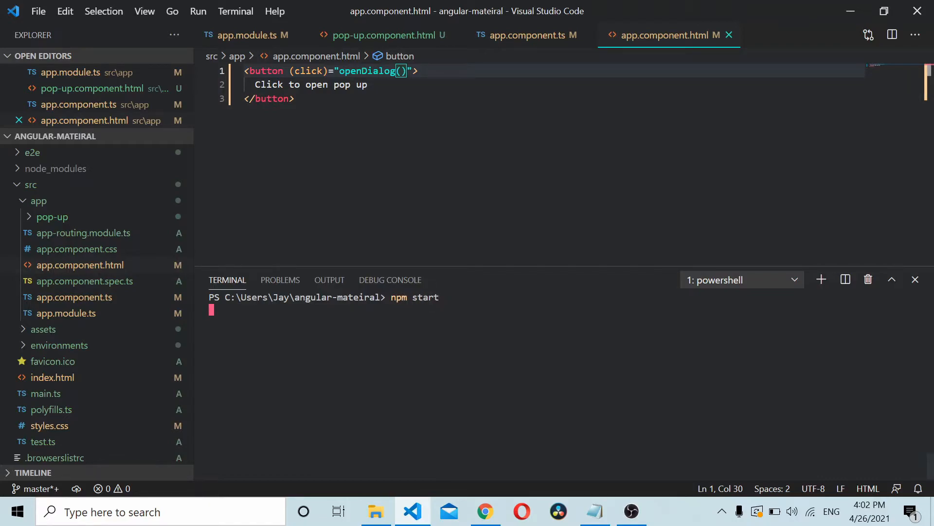
- Switch to Chrome to view the running app
click(486, 511)
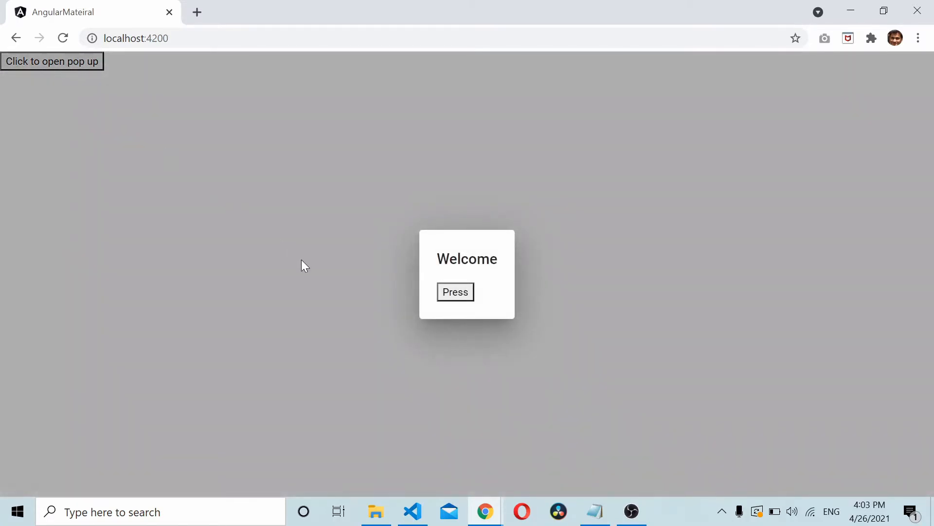
mouse_move(542, 247)
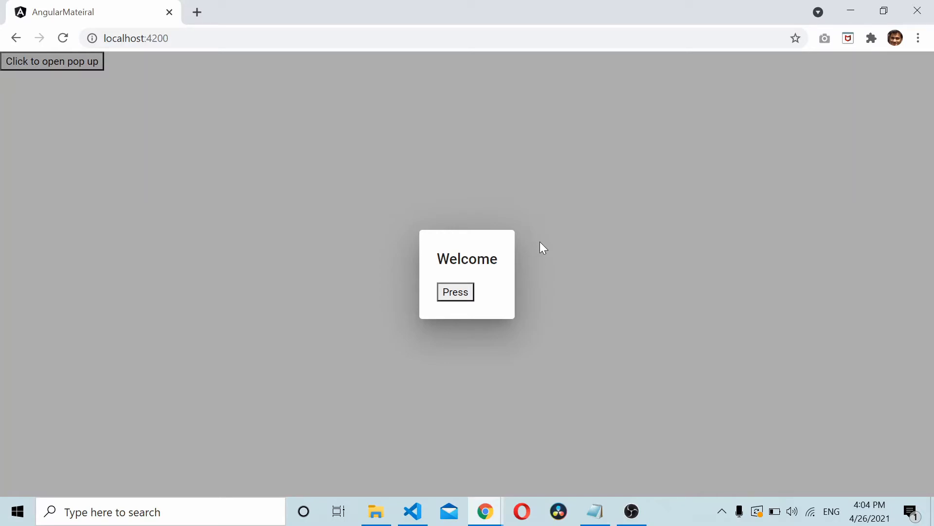
- Return from Chrome to Visual Studio Code after viewing the Welcome dialog
click(412, 511)
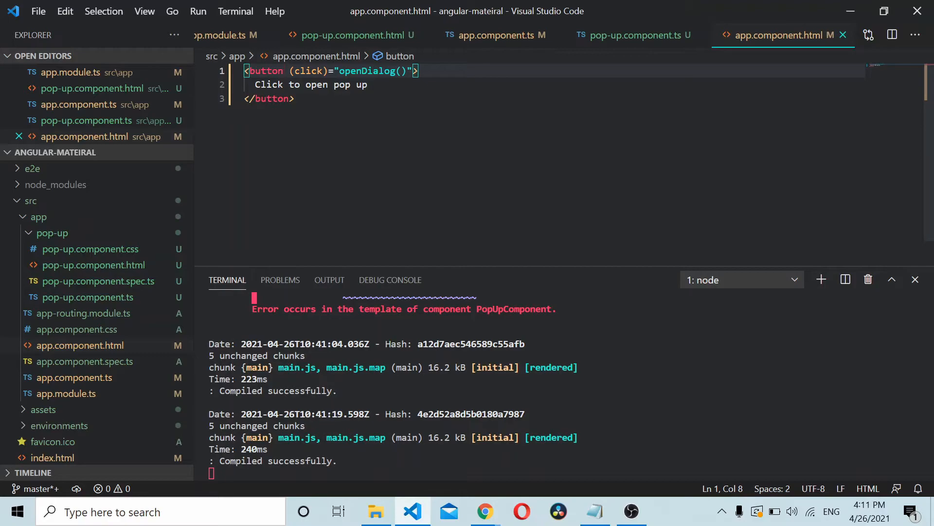
mouse_move(106, 254)
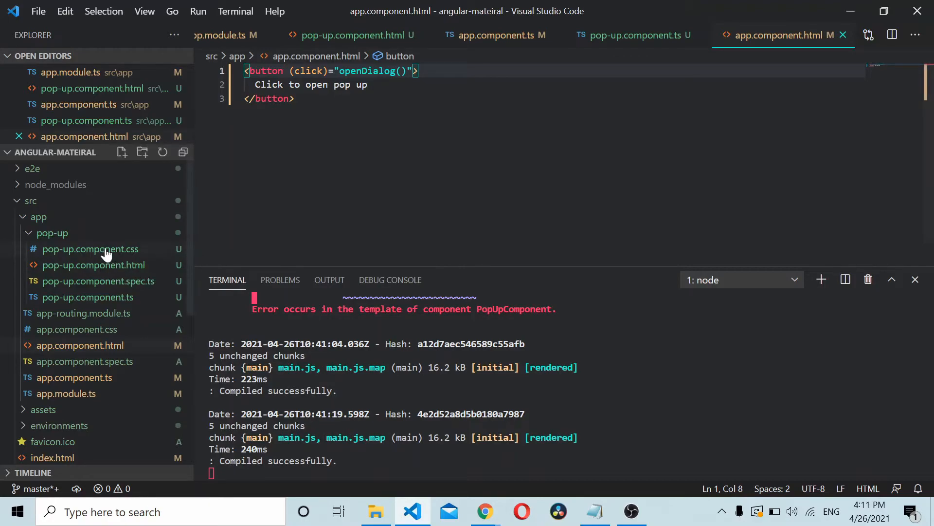
click(88, 297)
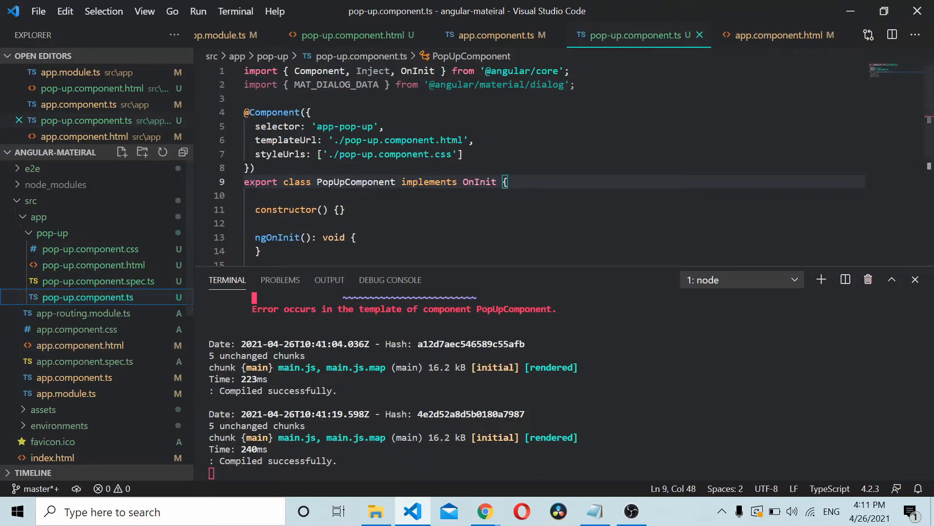
scroll(down, 3)
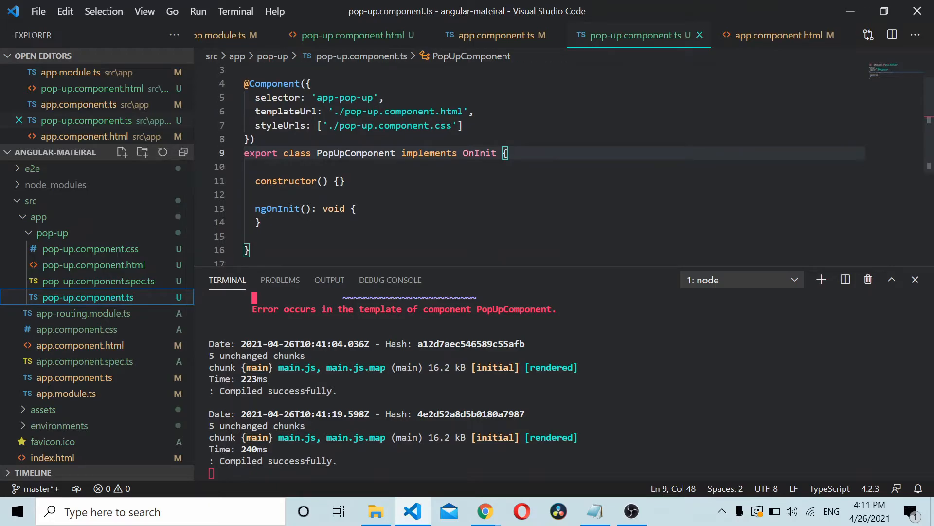
text(@I)
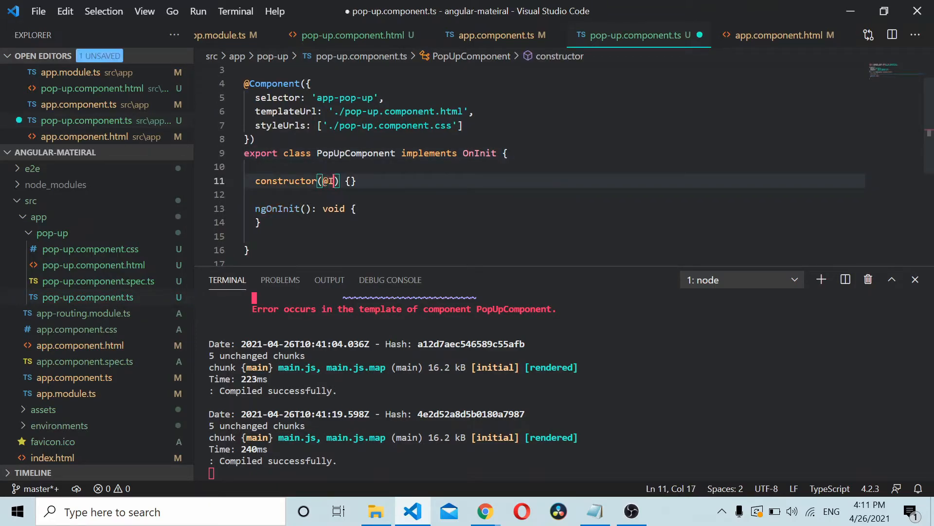
text(Inject(M)
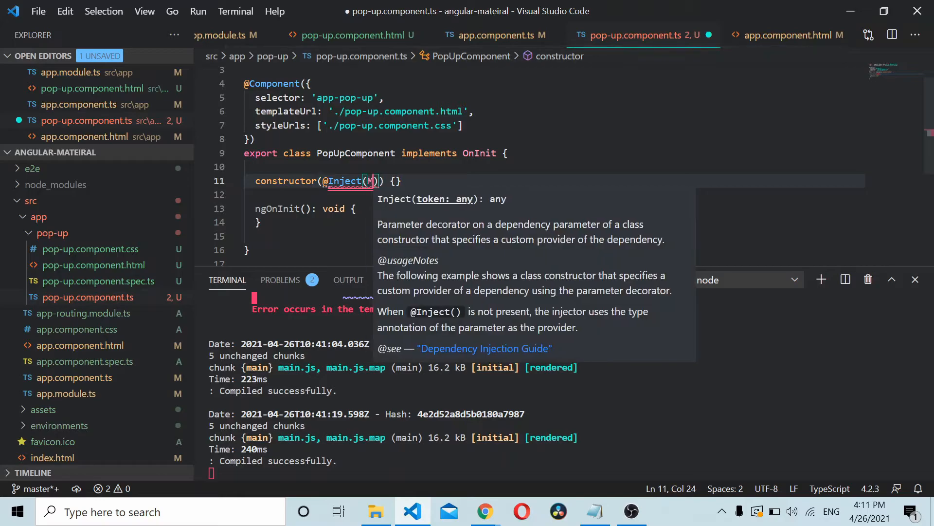
text(atDia)
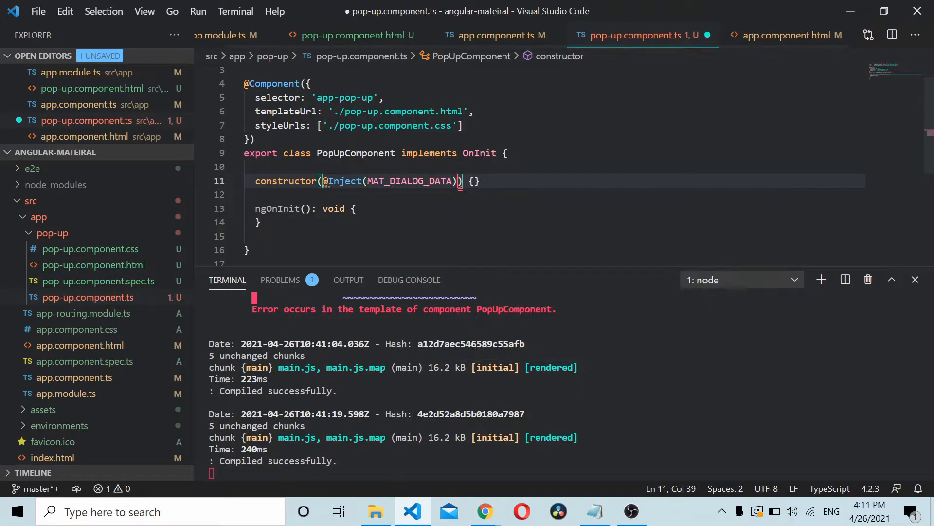
text(publi)
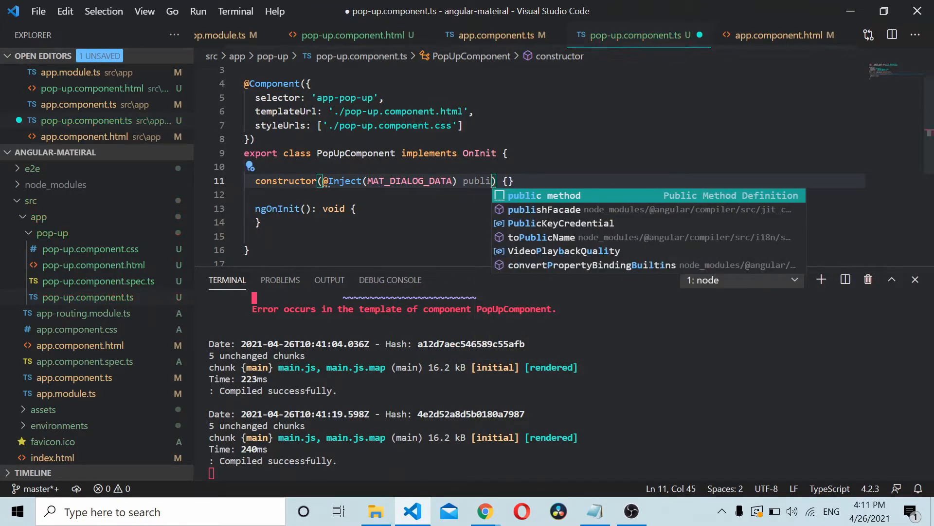
text(data)
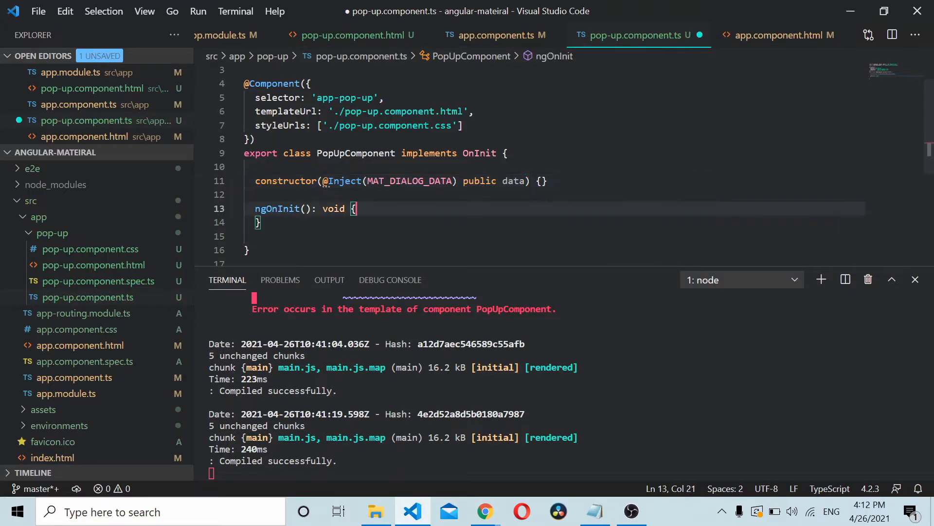
click(497, 35)
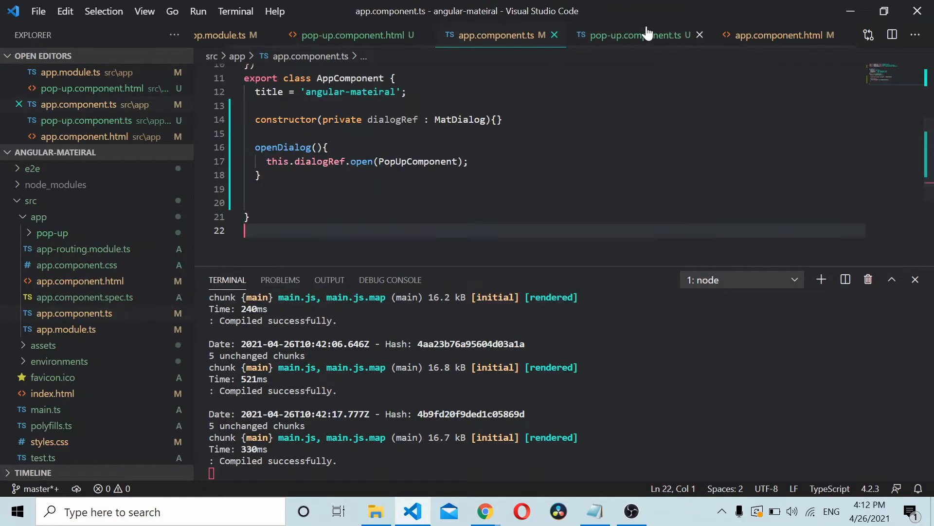
click(628, 35)
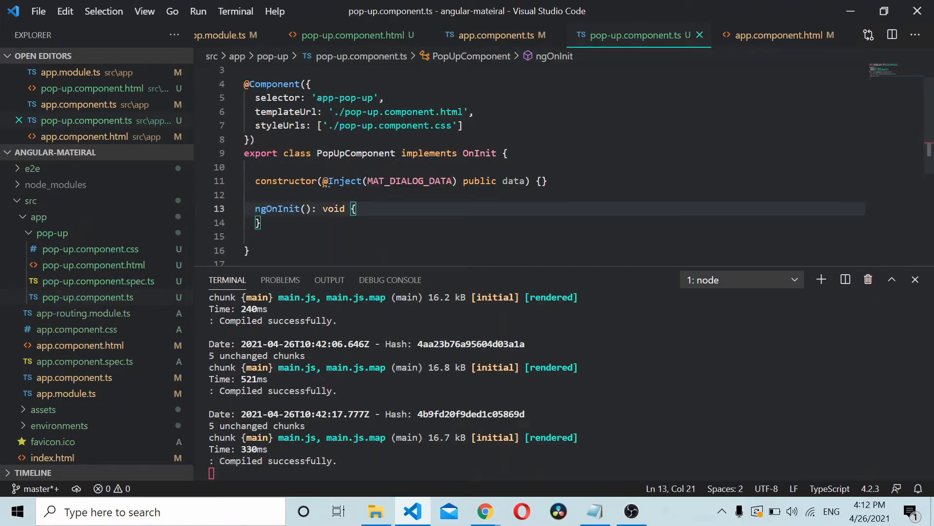
mouse_move(637, 35)
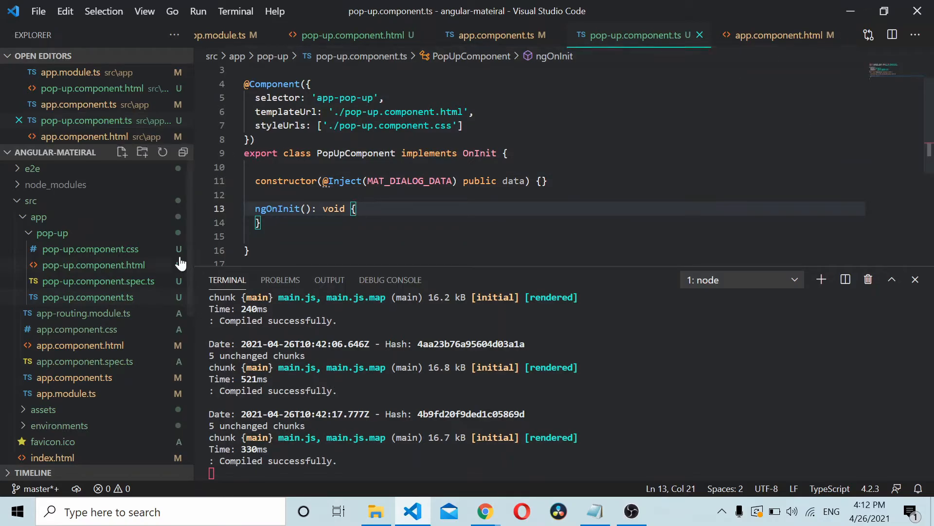
mouse_move(92, 377)
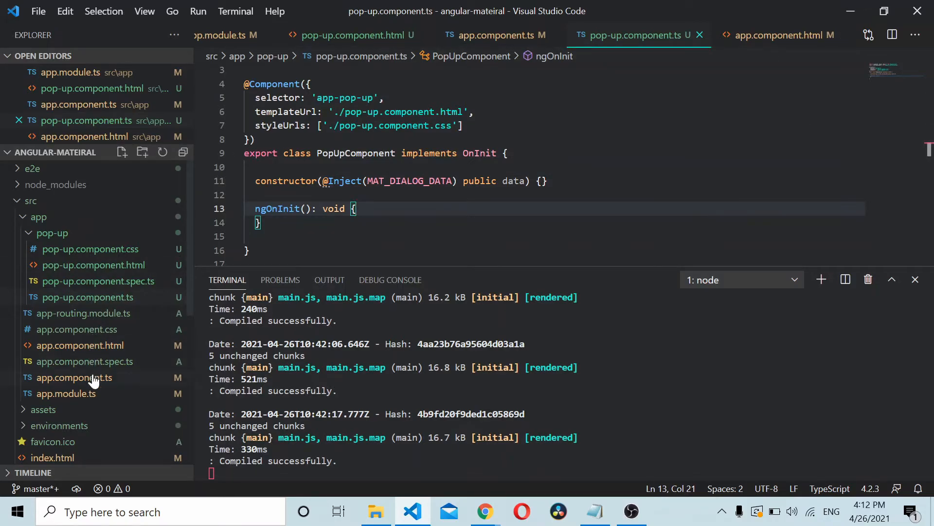
- Pass { data: { name: 'Samuel' } } as the second argument to dialogRef.open
click(497, 34)
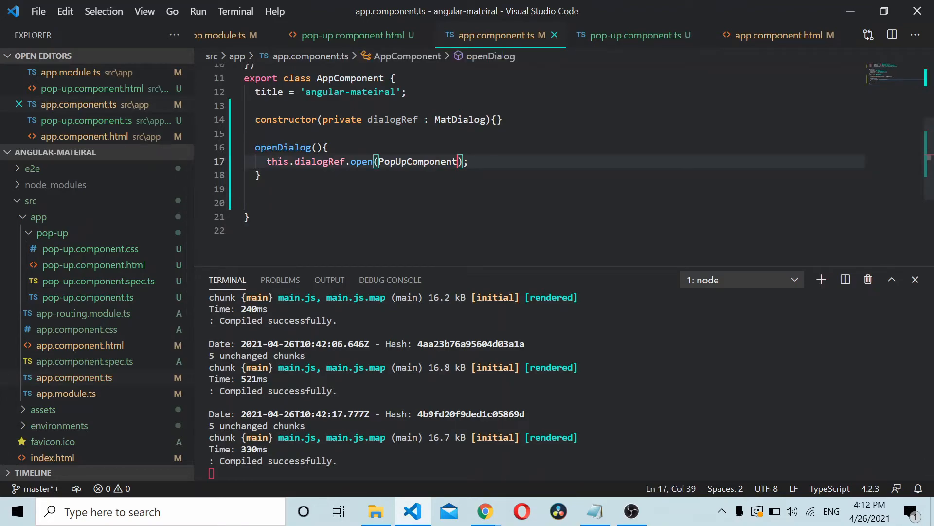
text(,{})
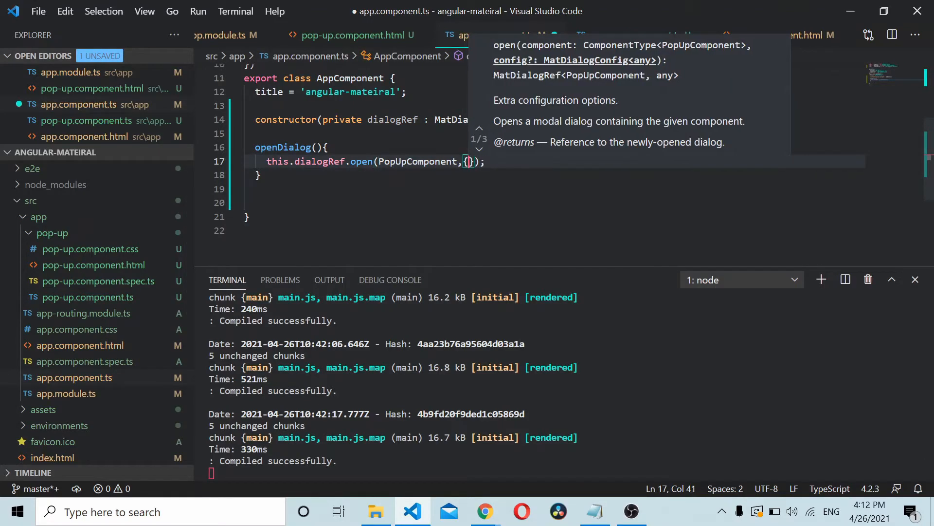
text(data)
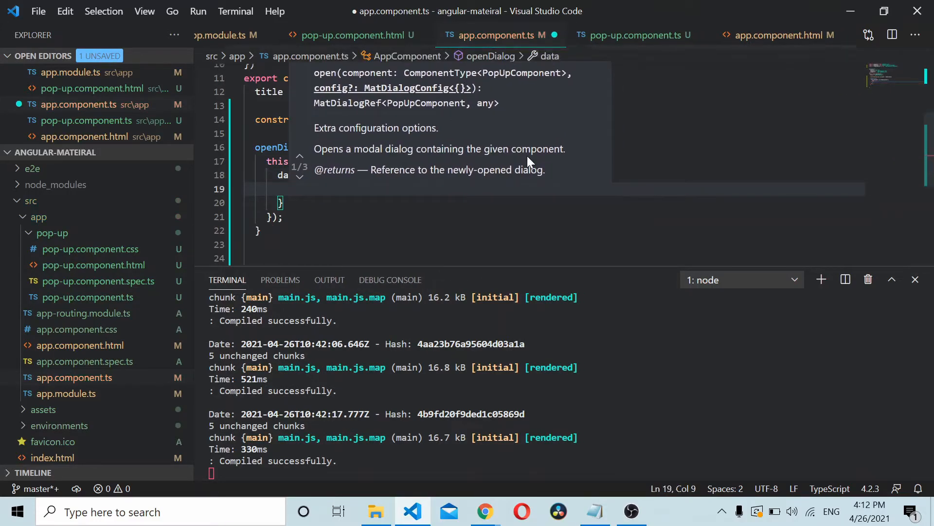
text(name :)
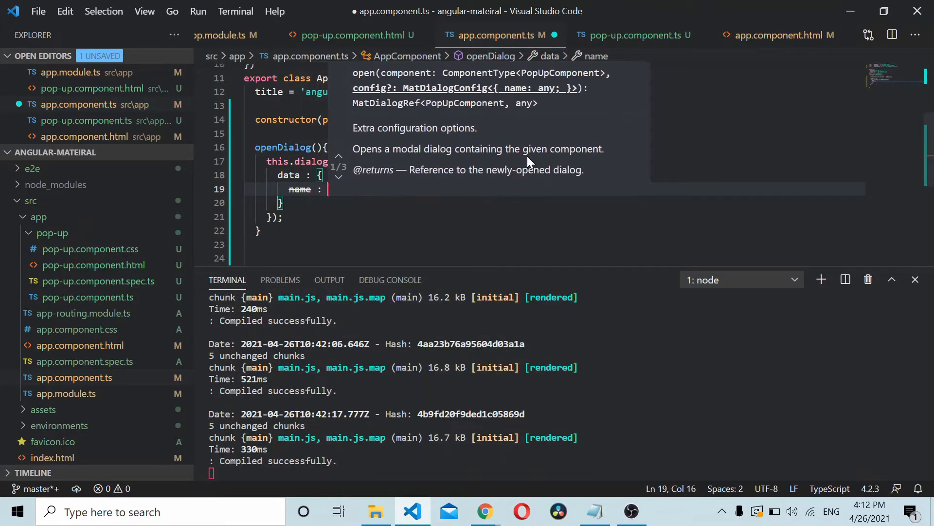
text('')
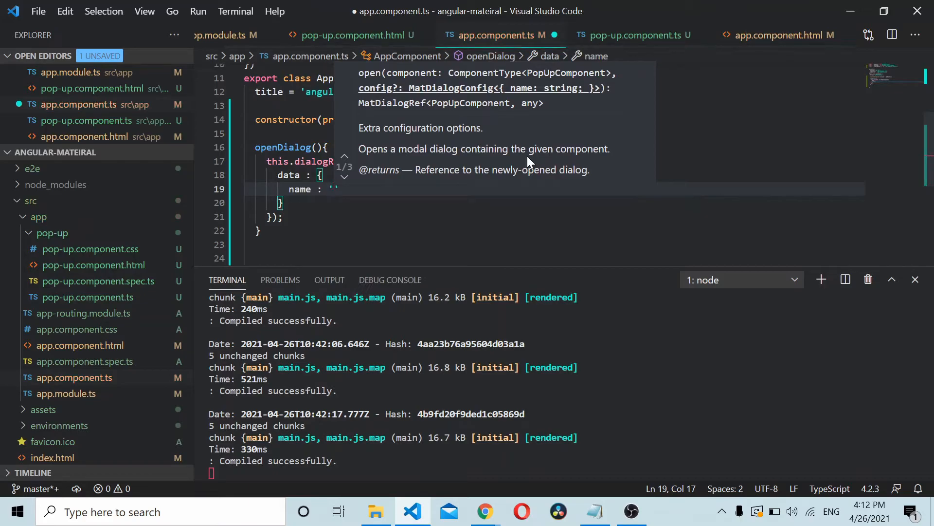
text(Sam)
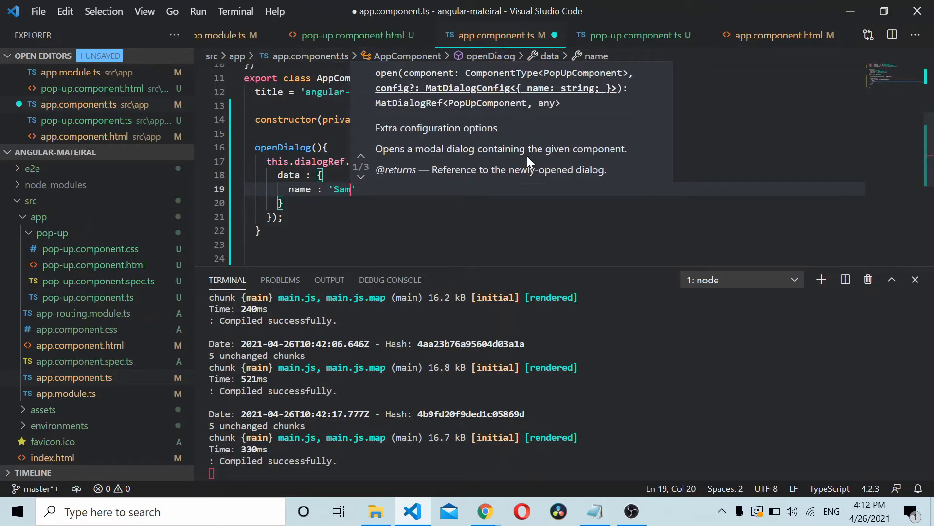
text(uel)
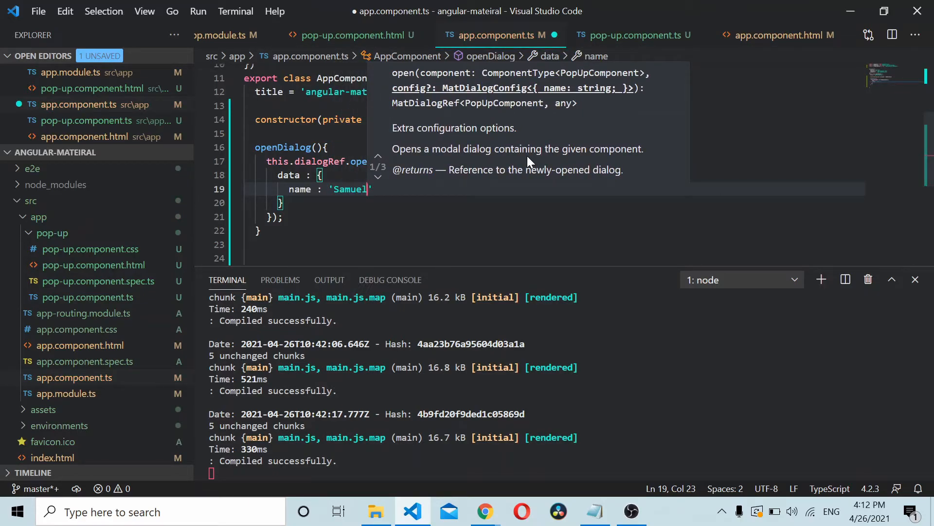
- In pop-up.component.ts, declare firstName and assign this.firstName = data.name in the constructor
click(100, 297)
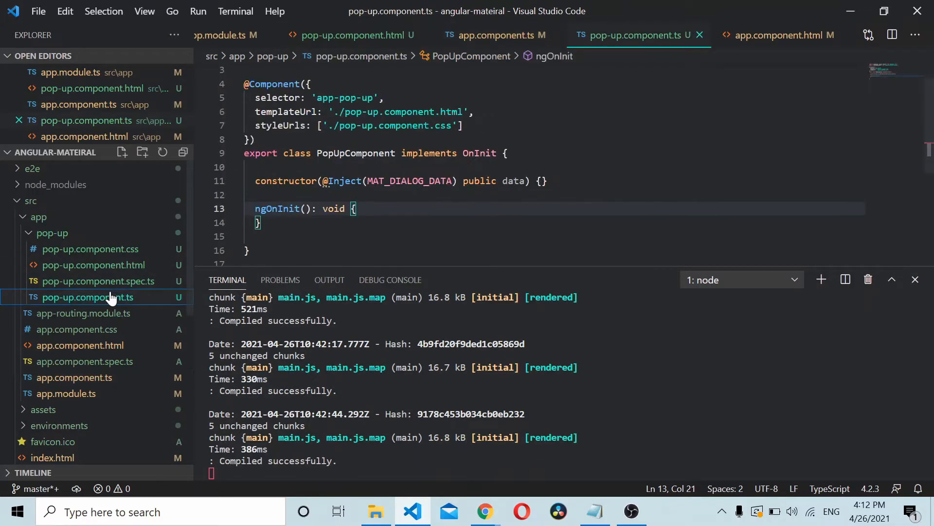
key(Enter)
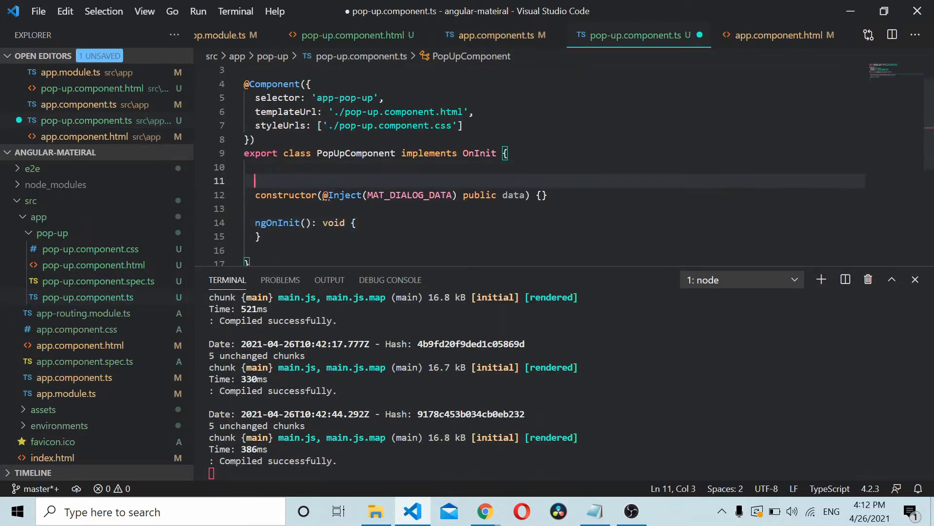
text(use)
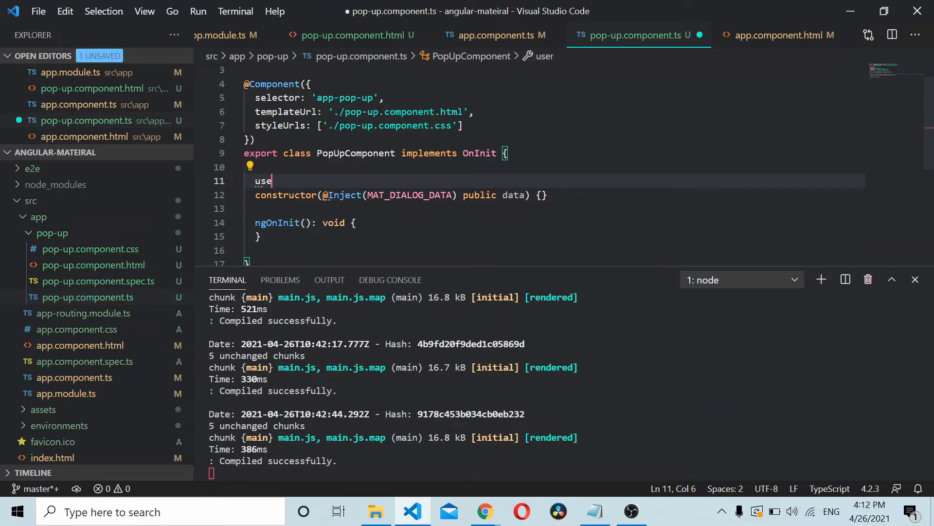
text(firstName;)
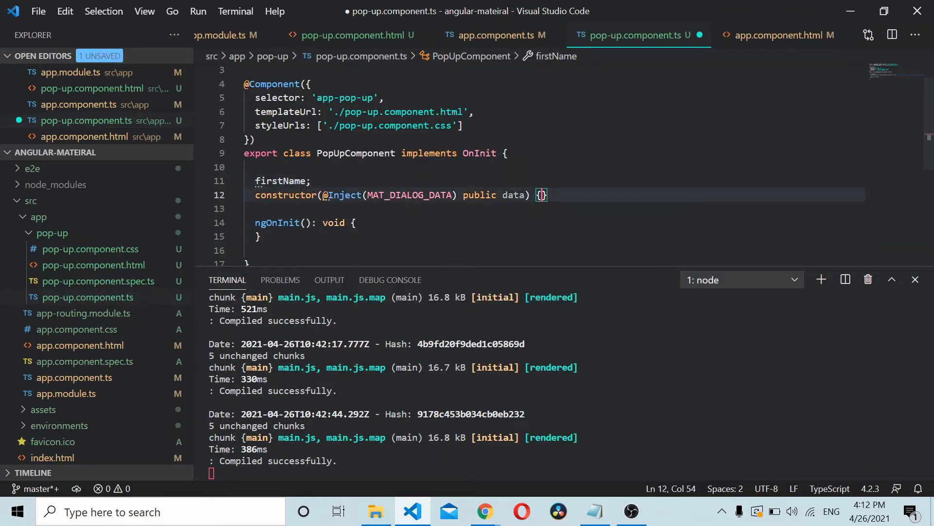
text(this.firstName =)
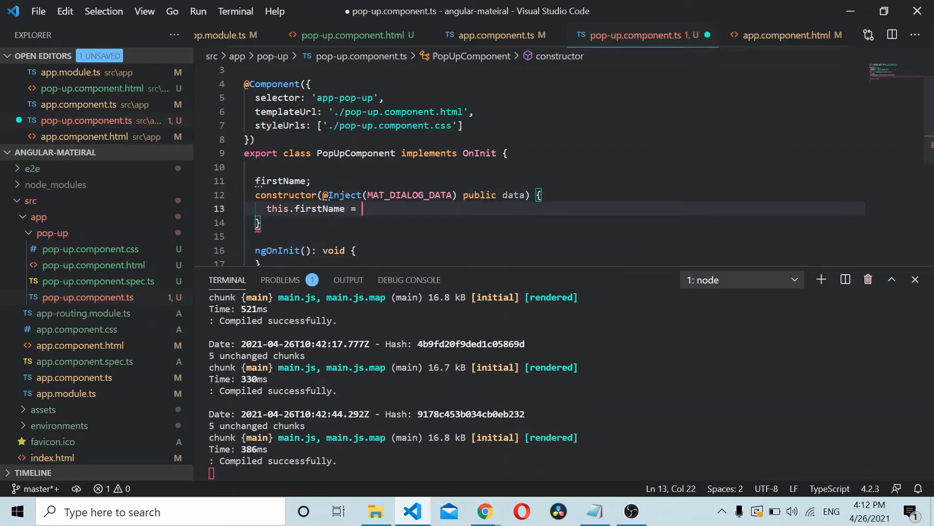
text(data.)
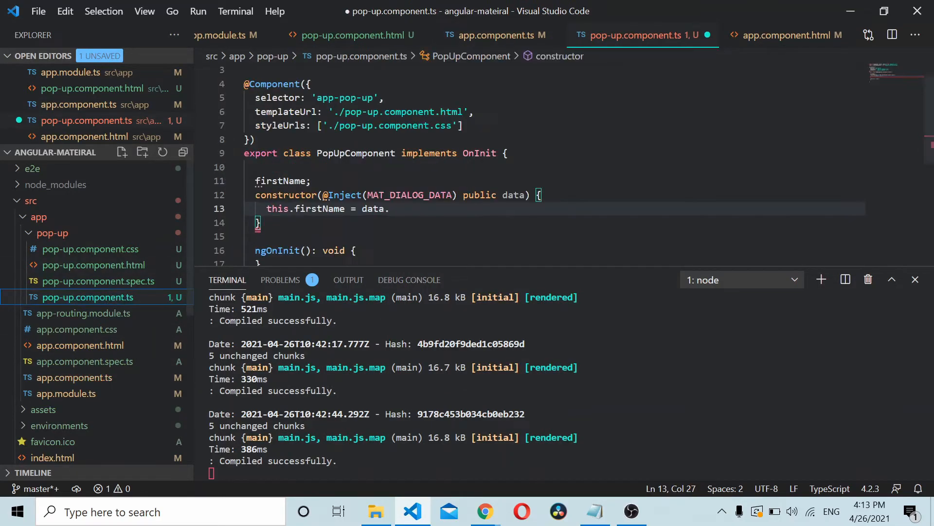
text(.name)
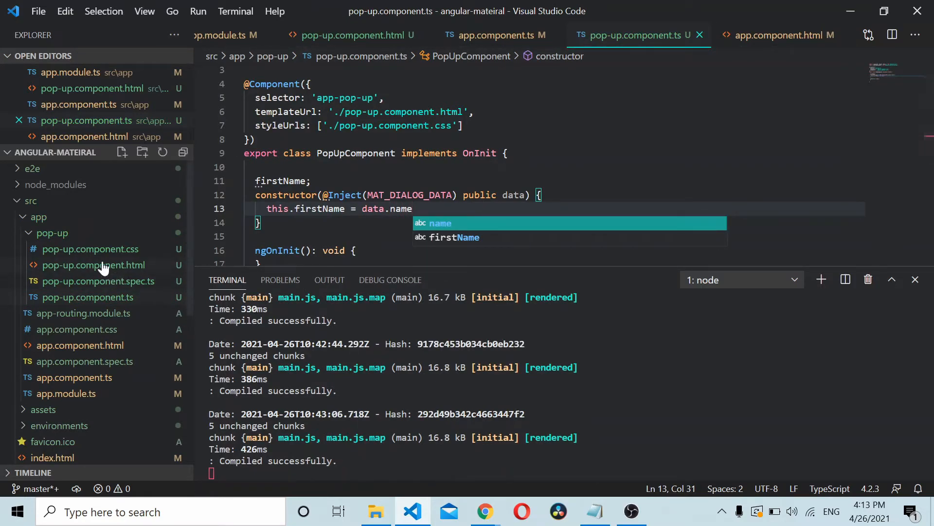
- In pop-up.component.html, make the heading Welcome {{firstName}} and style the button btn-primary
click(92, 265)
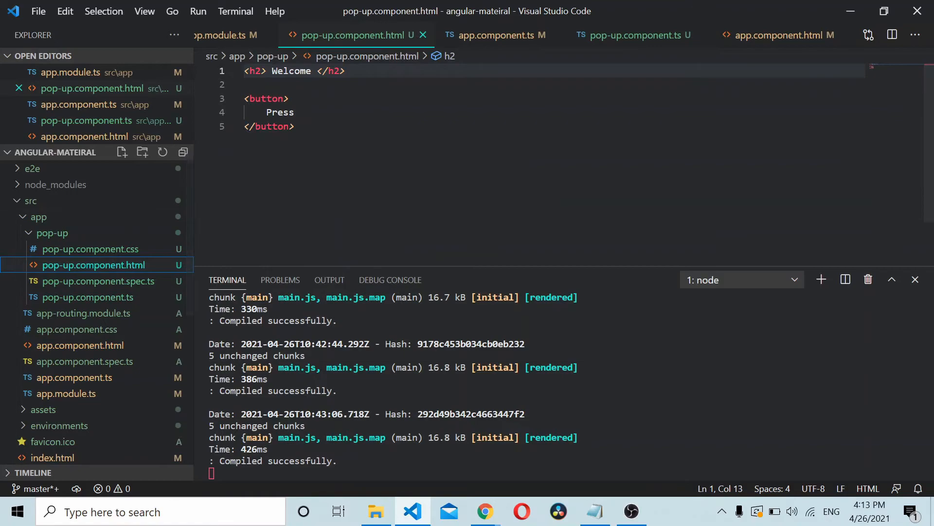
text({{}})
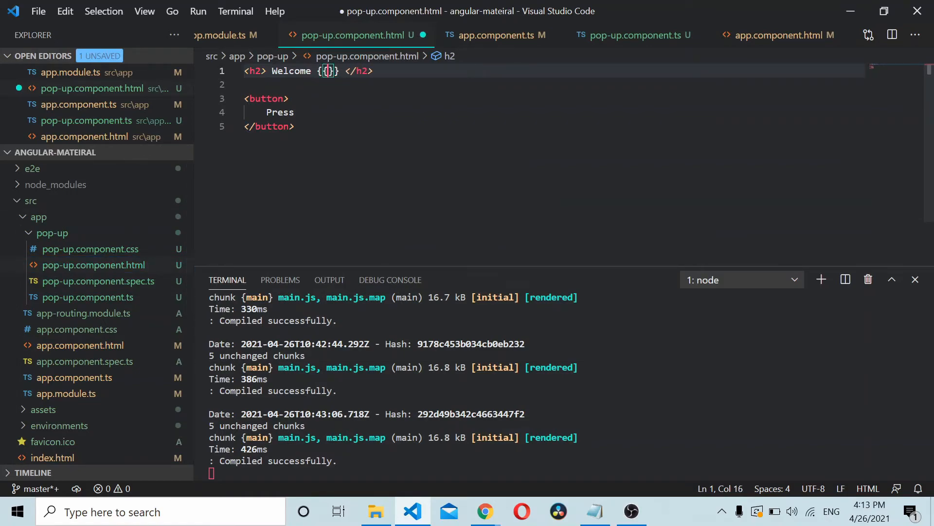
text(firstName)
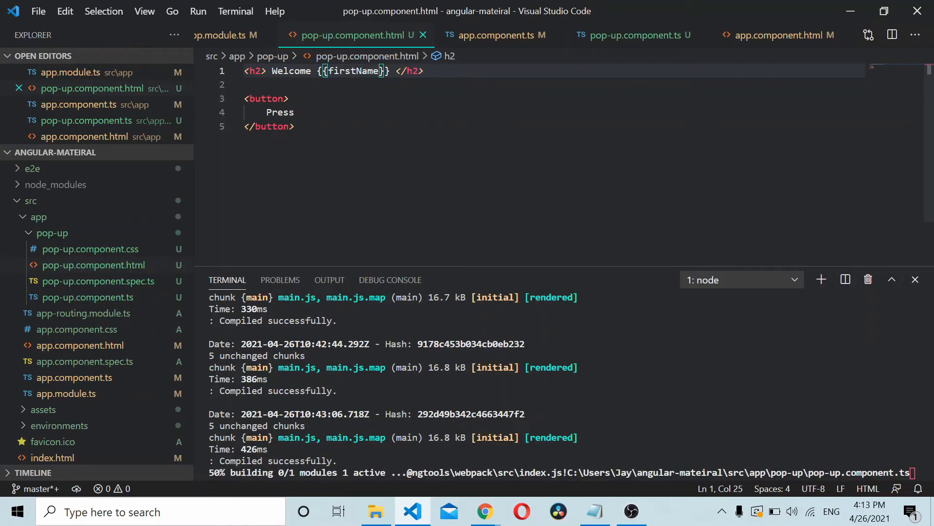
text(class="btn)
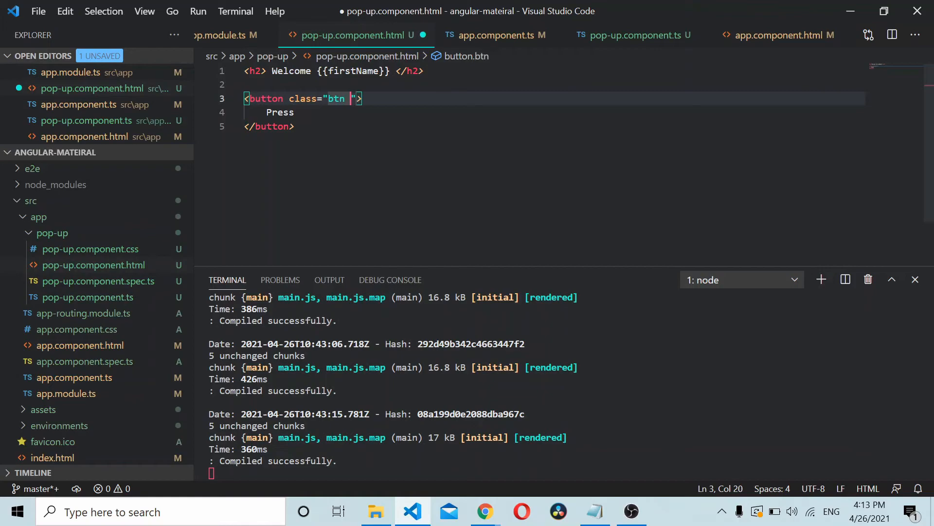
text(btn-prma)
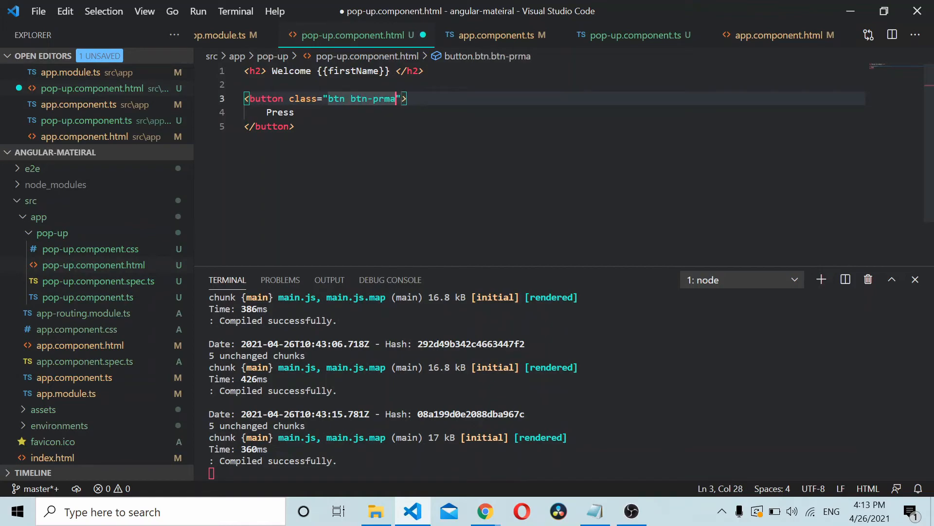
text(ry)
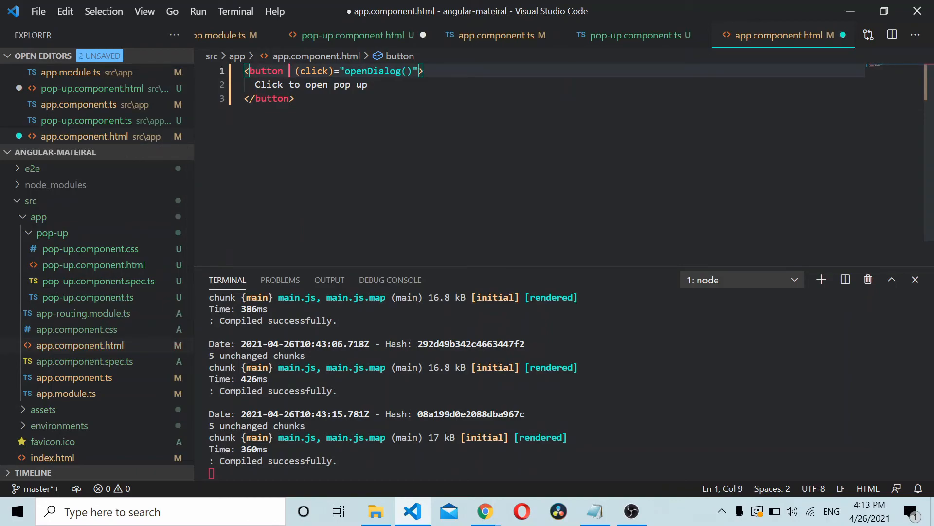
- Give the app.component.html button btn btn-primary classes, save, and go to the browser
click(38, 11)
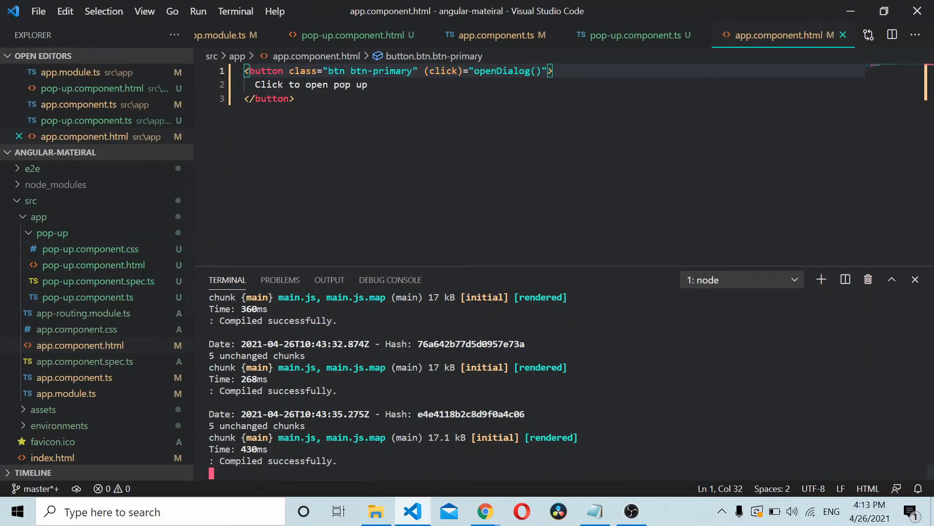
click(485, 511)
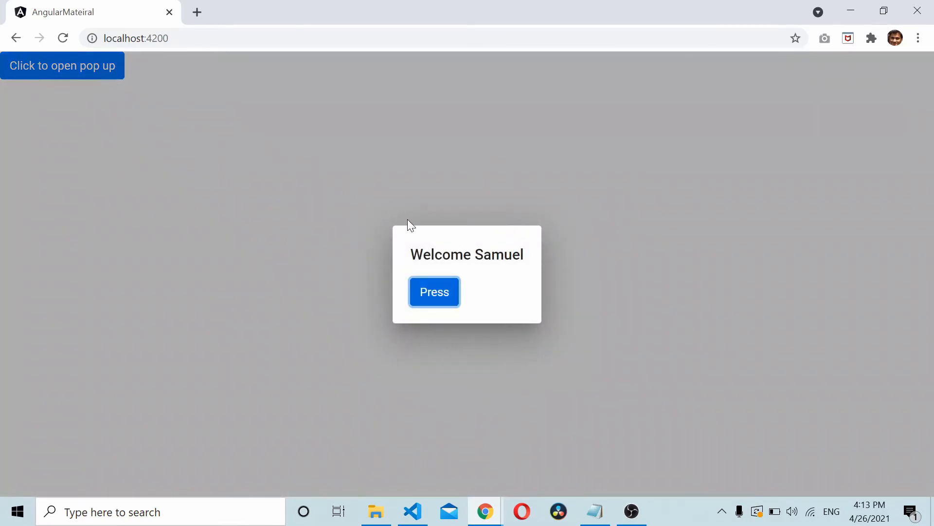
- Select the Welcome Samuel heading in the Chrome pop-up dialog
double_click(467, 255)
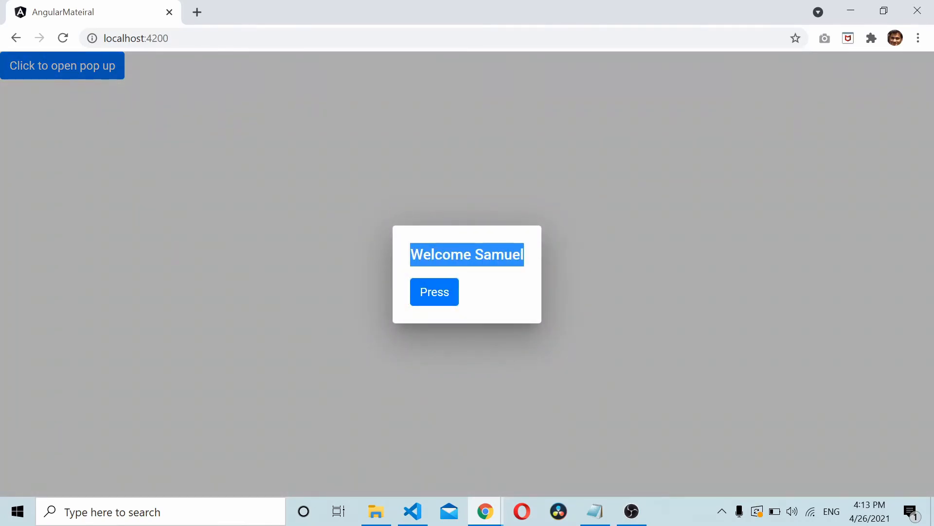